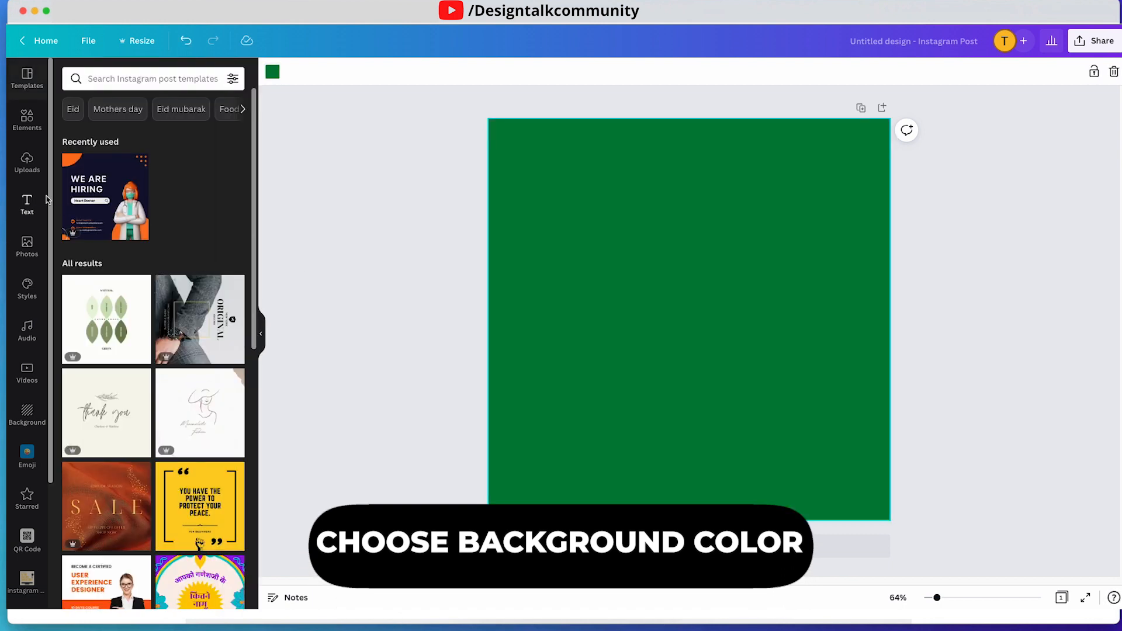
Add a large white Montserrat ExtraBold 'GUAVA' heading, centred across the green post
left_click(26, 205)
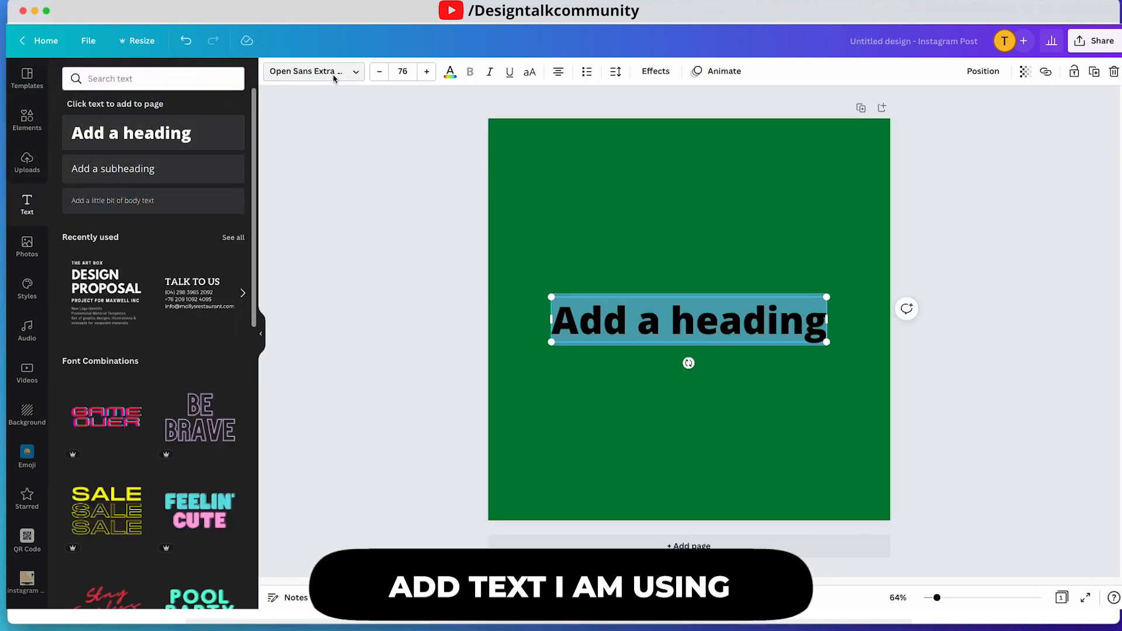
left_click(312, 70)
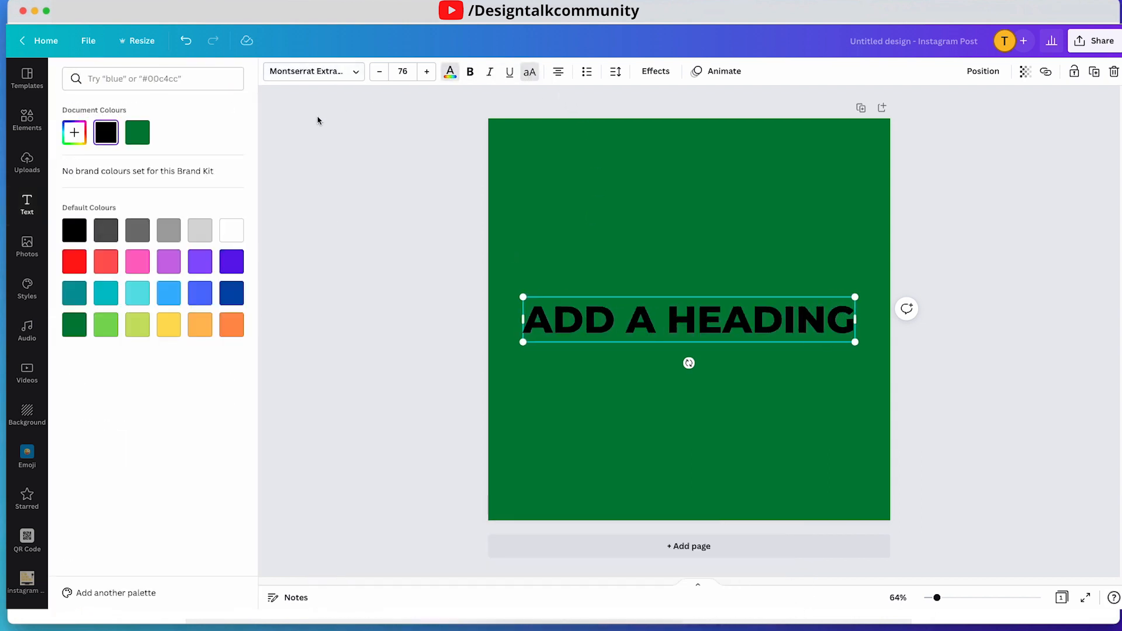
left_click(230, 230)
type("G")
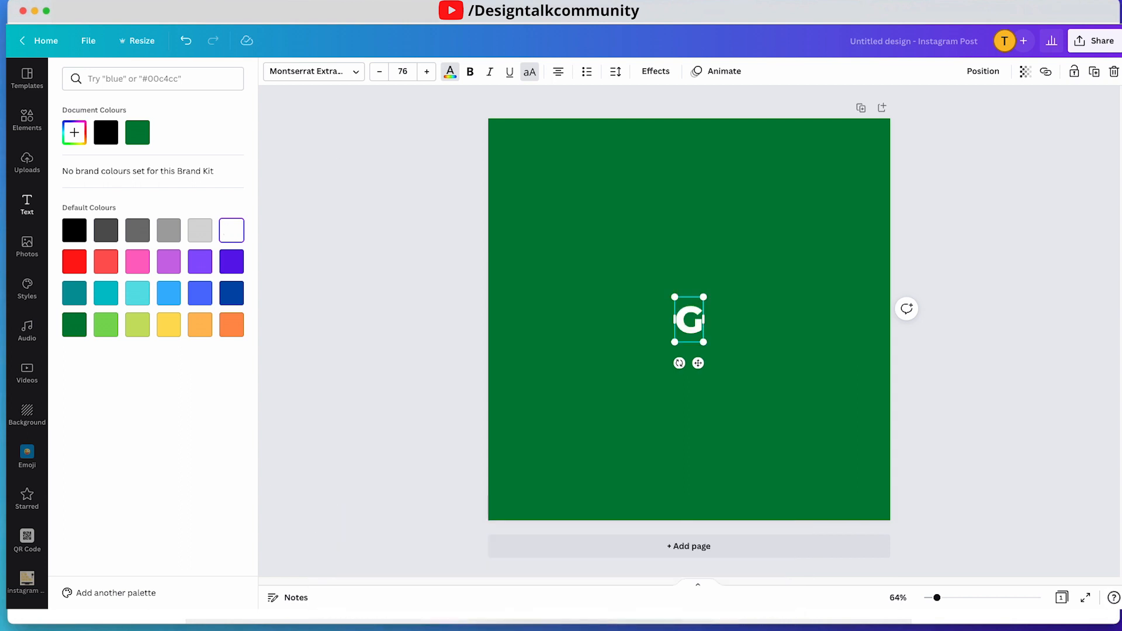
type("UAVA")
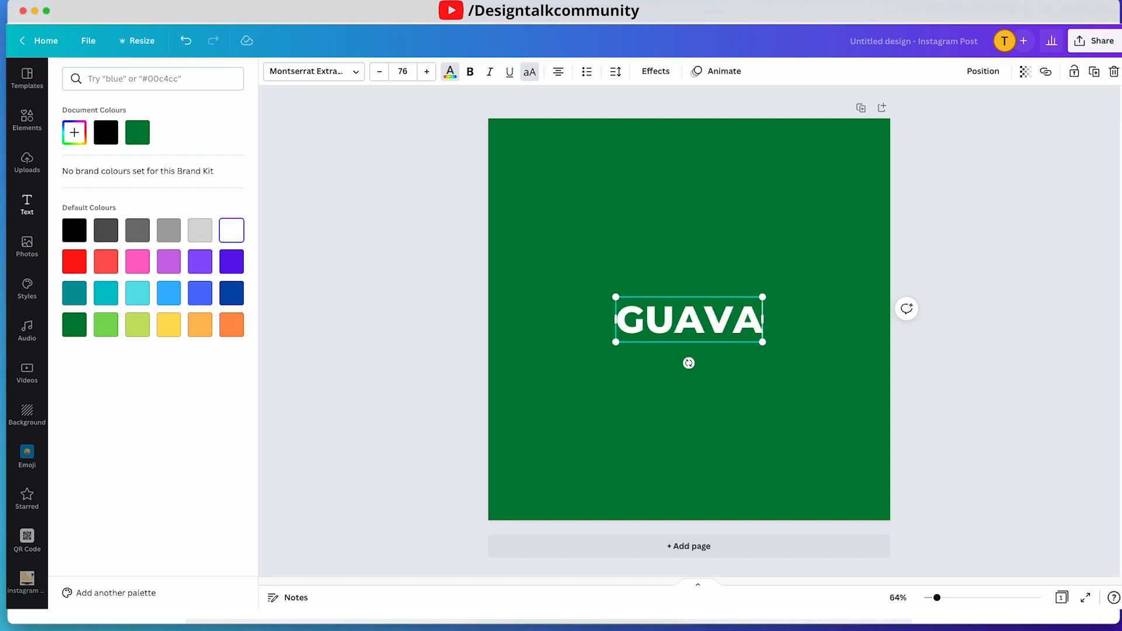
left_click_drag(765, 346, 868, 376)
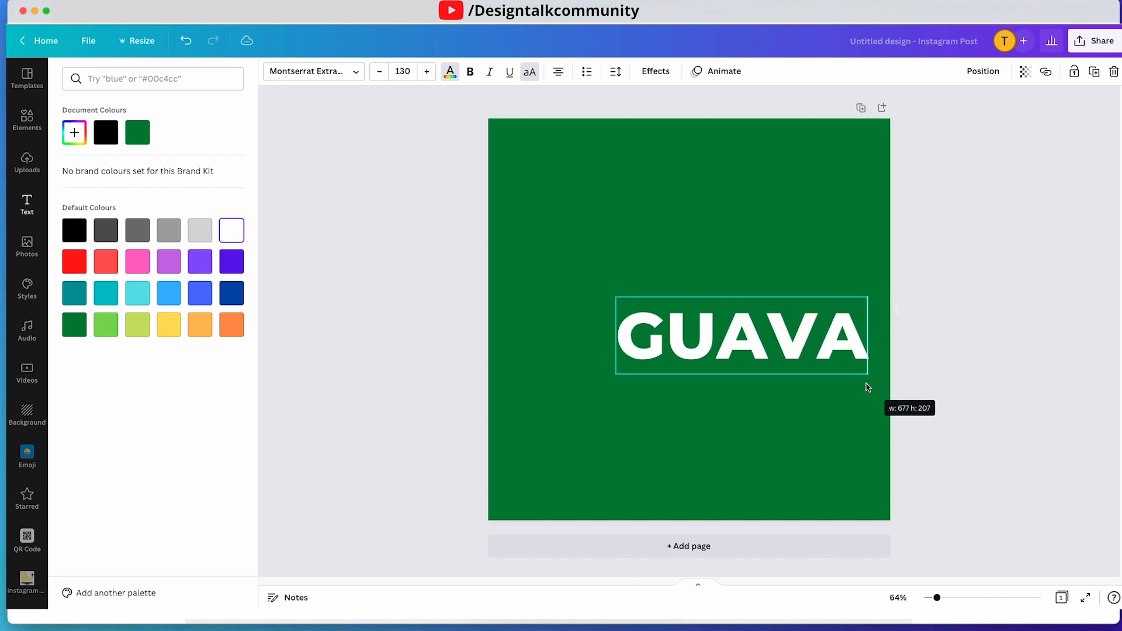
left_click_drag(867, 385, 855, 380)
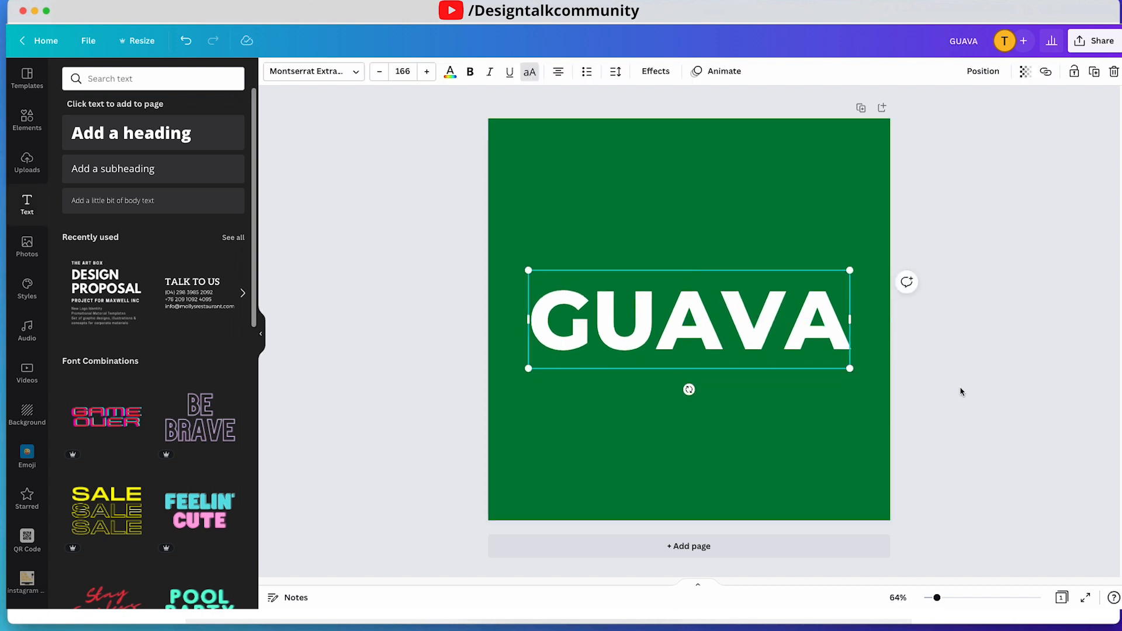
mouse_move(377, 139)
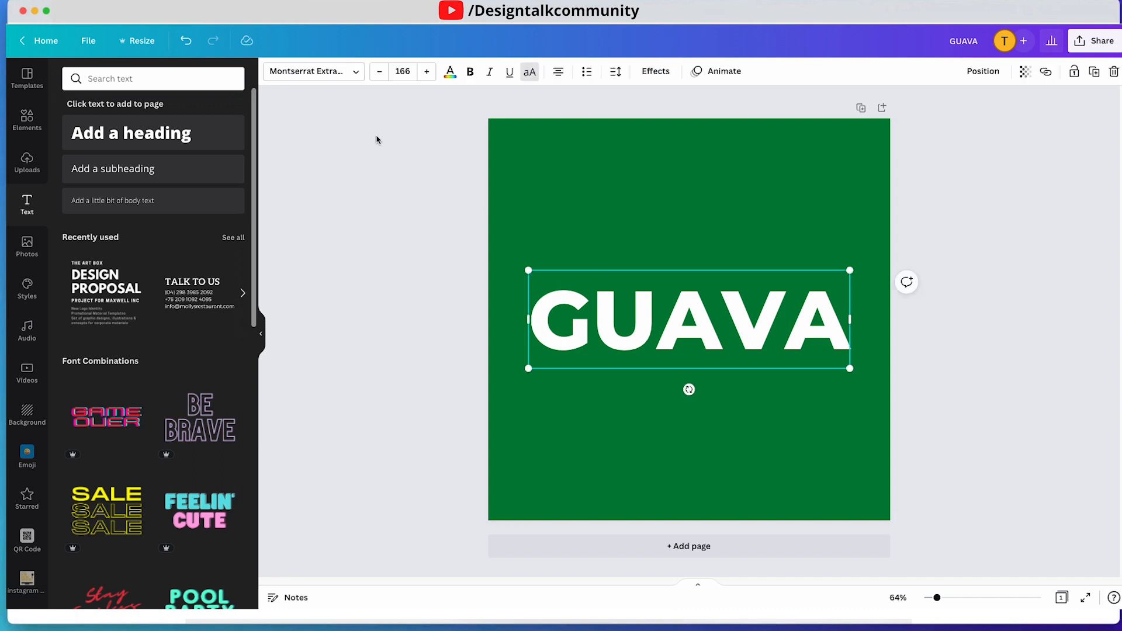
Give the GUAVA heading a black shadow with offset 100, direction 40, blur 80
left_click(654, 71)
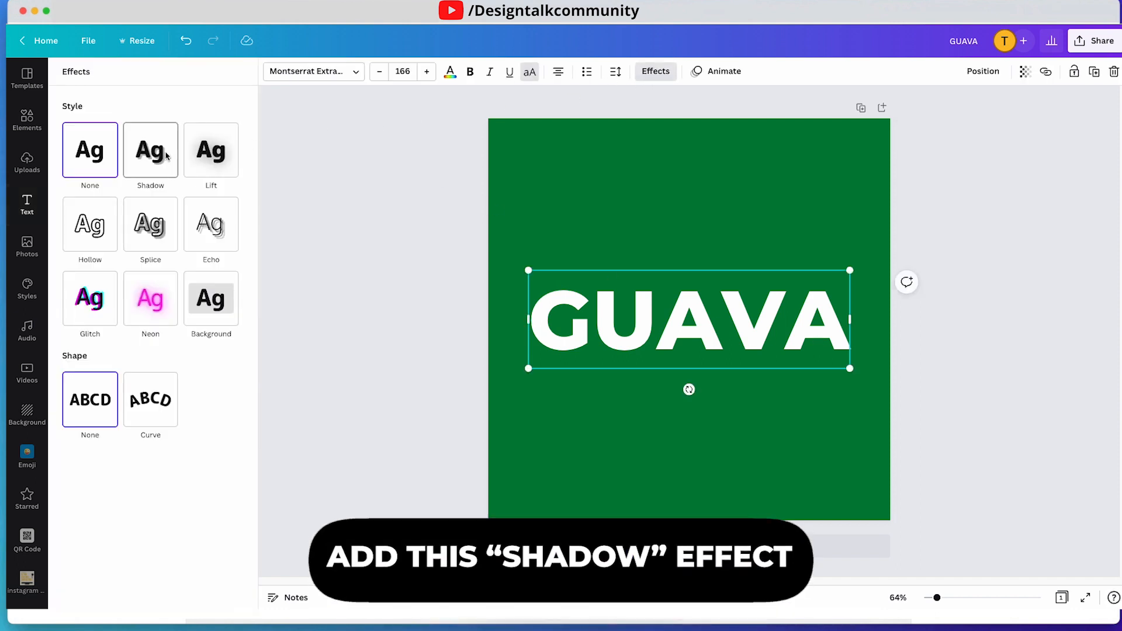
left_click(150, 150)
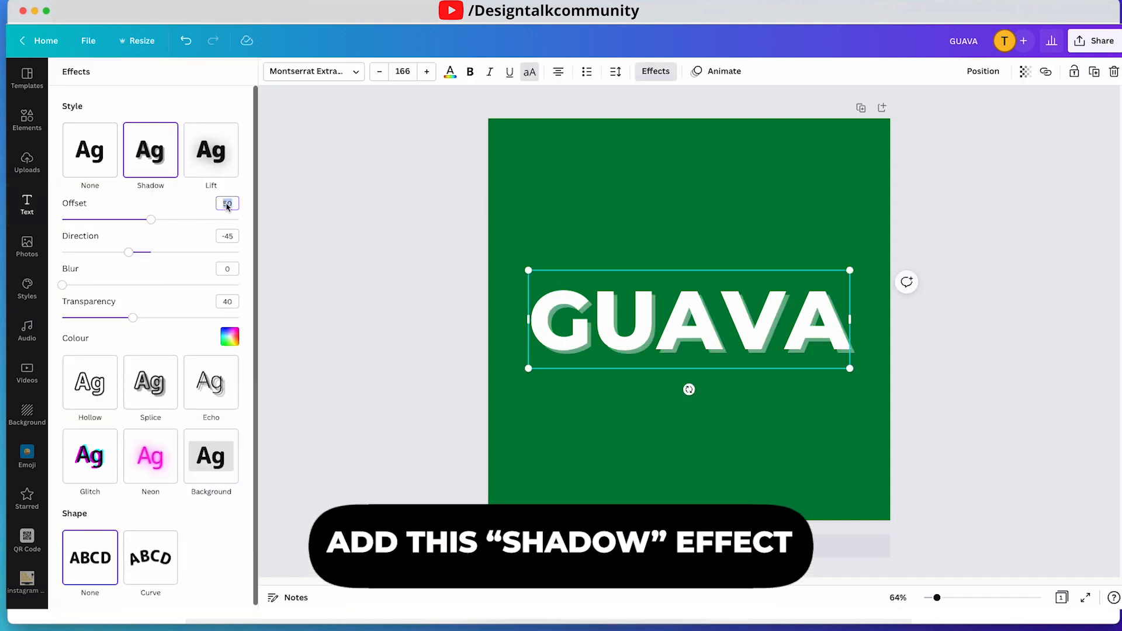
type("100")
left_click(227, 269)
type("80")
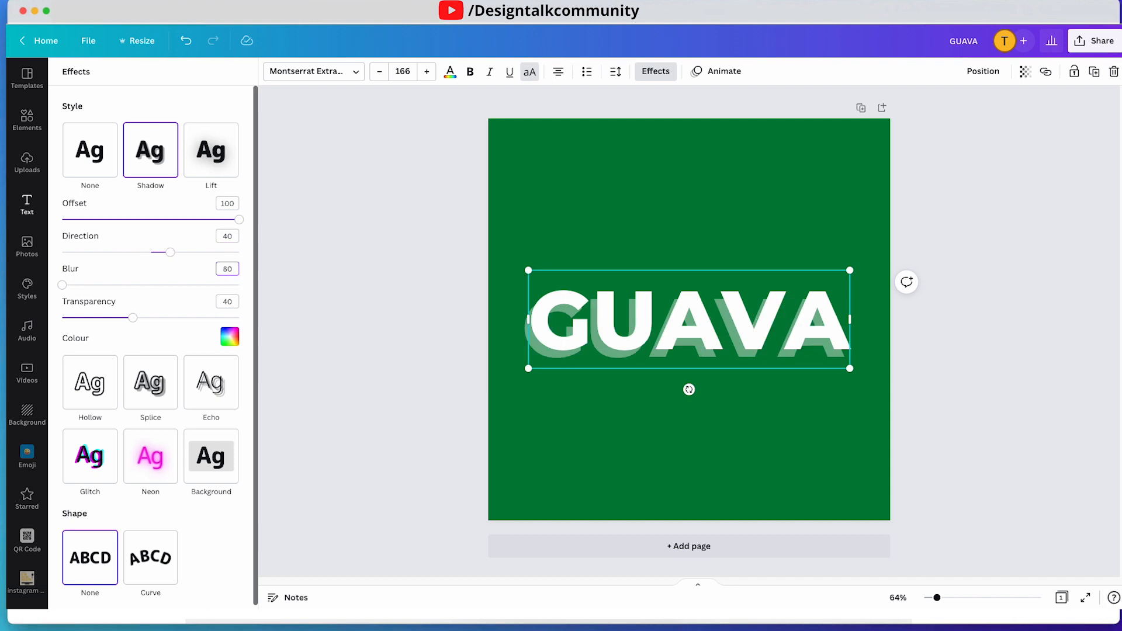
left_click(229, 337)
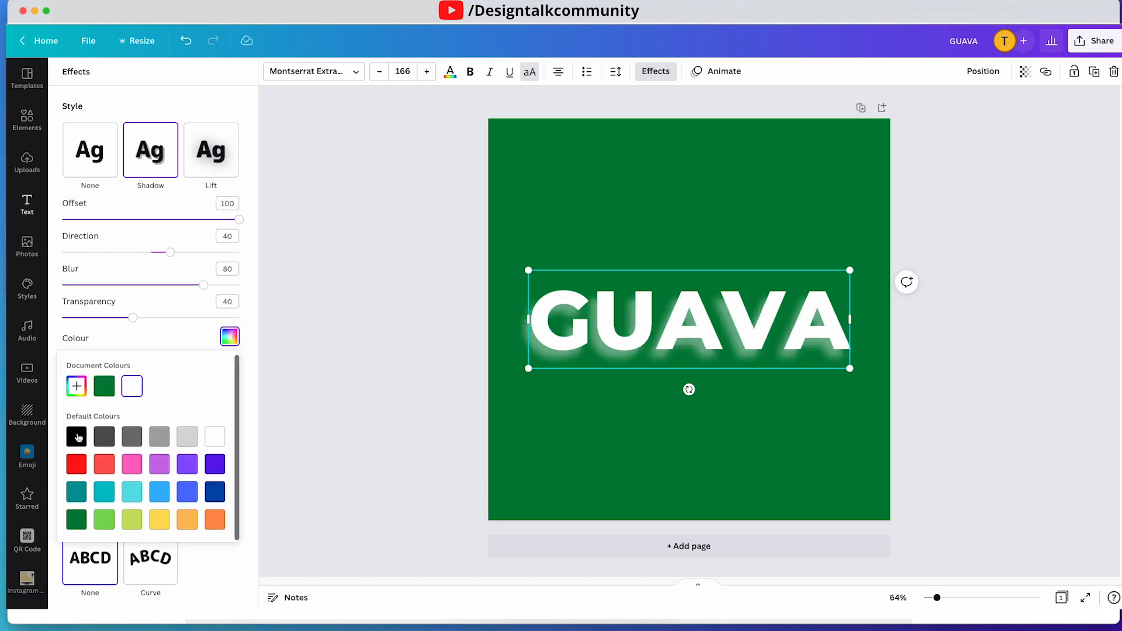
left_click(76, 437)
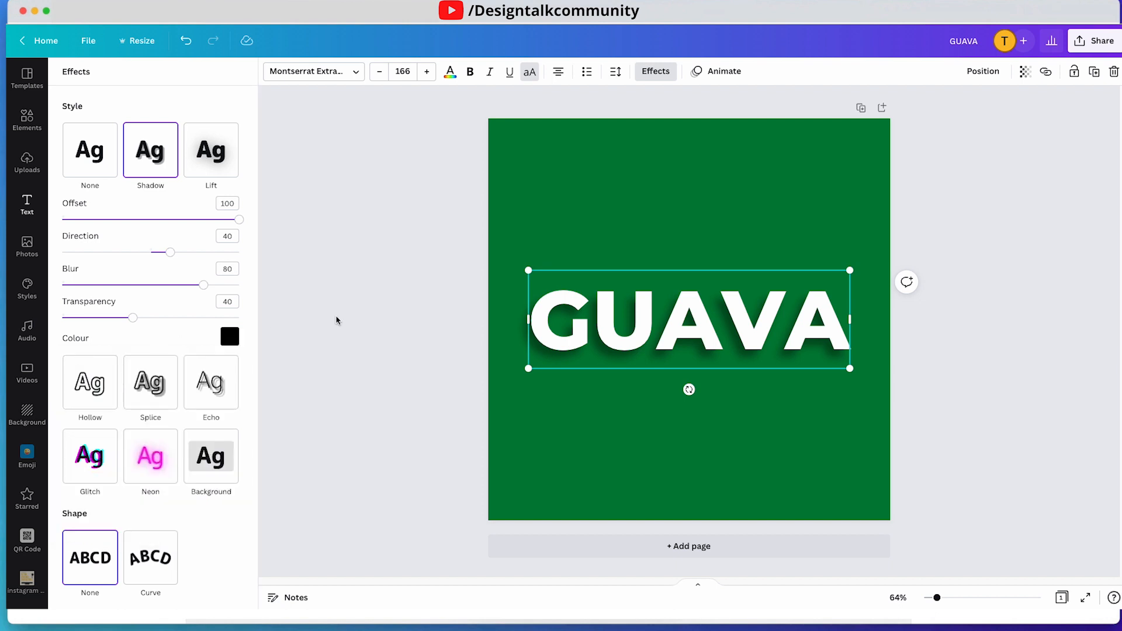
left_click(26, 205)
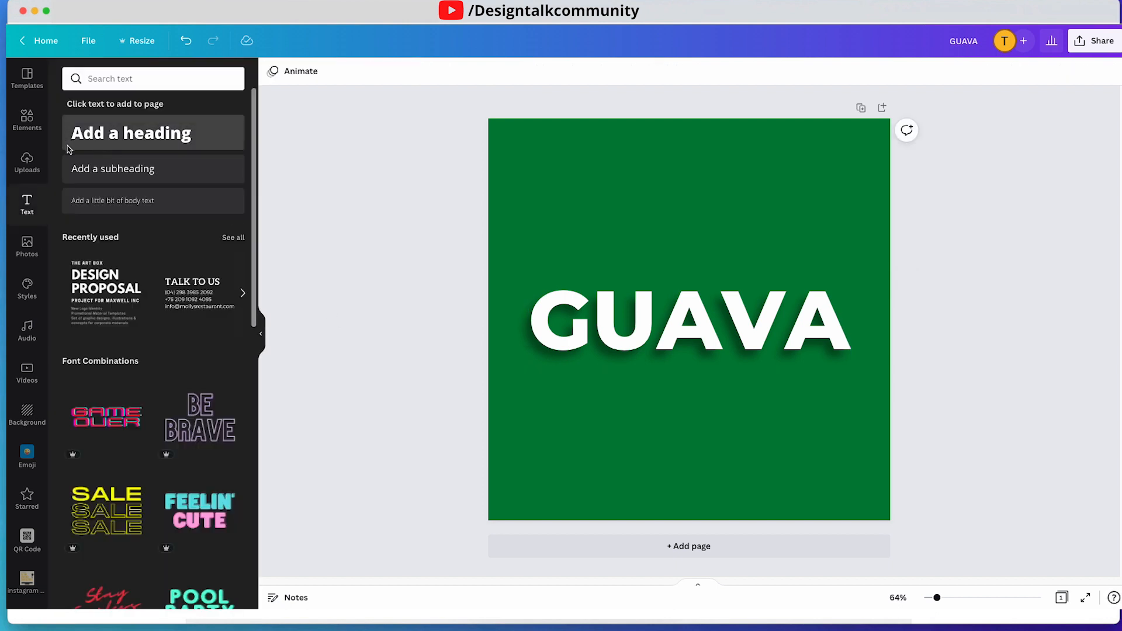
Search elements for LEAF and place a leafy branch over the heading's right side
left_click(26, 121)
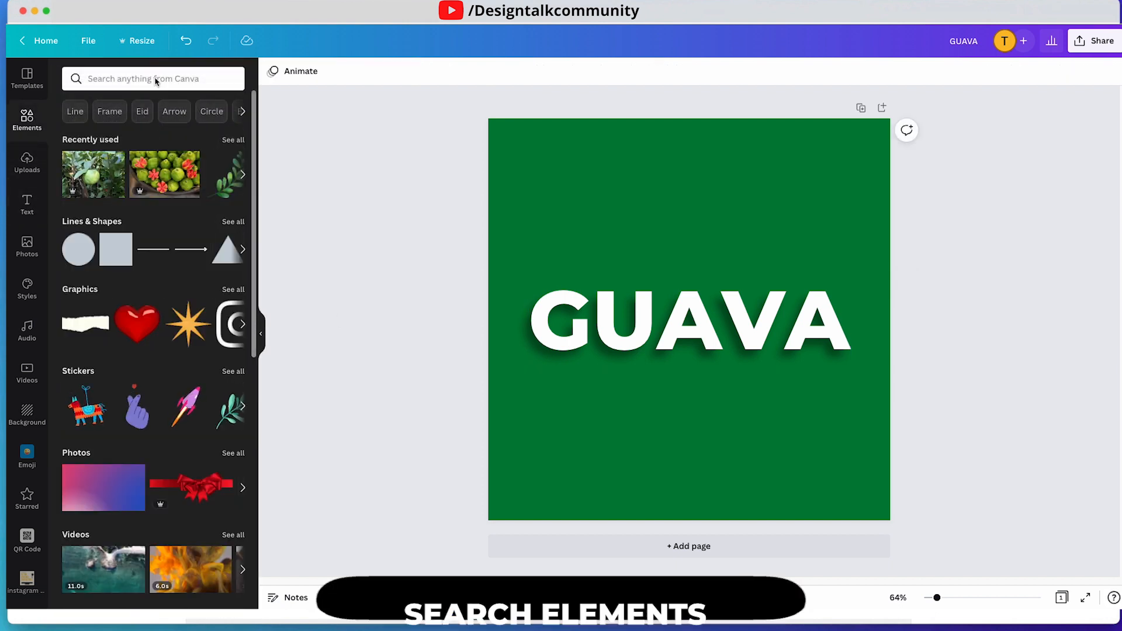
type("LEAF")
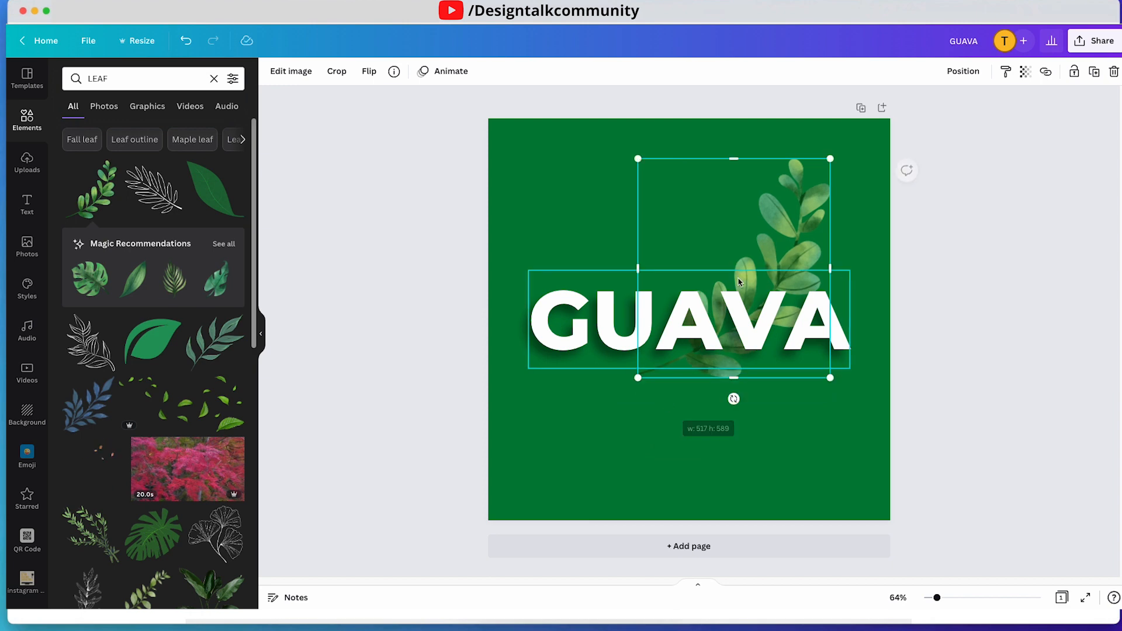
left_click_drag(733, 268, 819, 258)
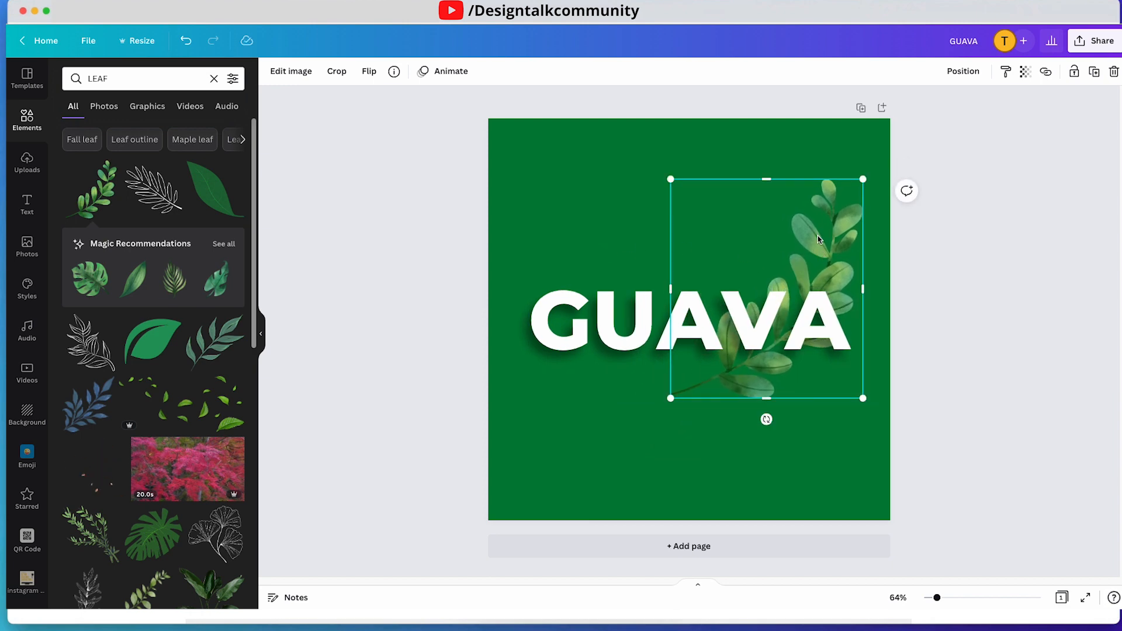
Duplicate and flip the branch onto the left side, sent behind the letters
left_click(368, 71)
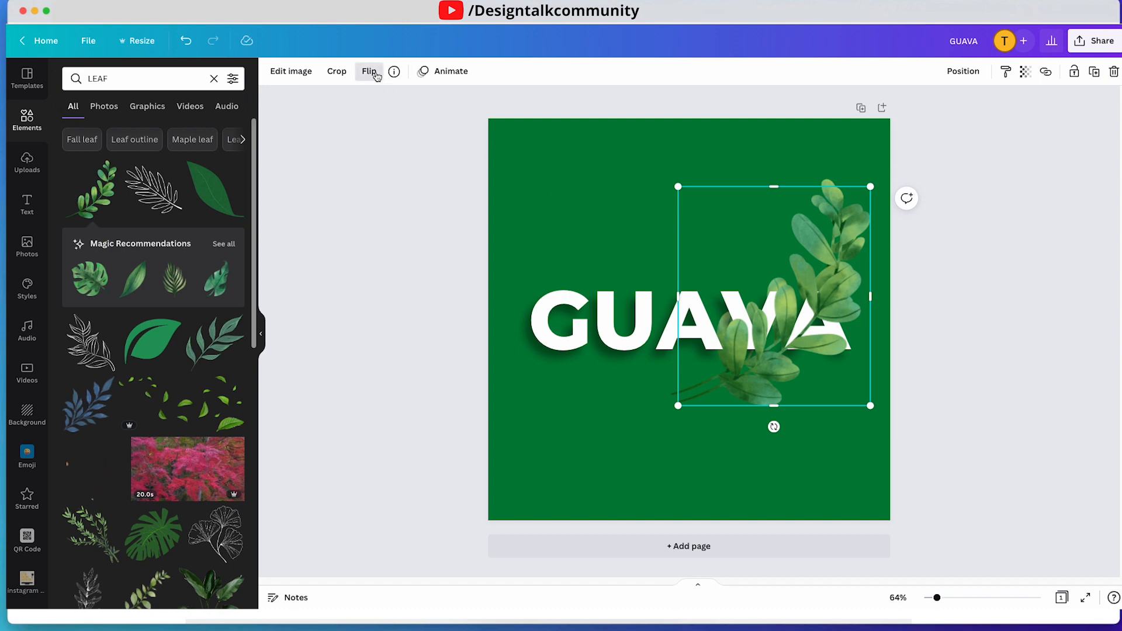
left_click(368, 71)
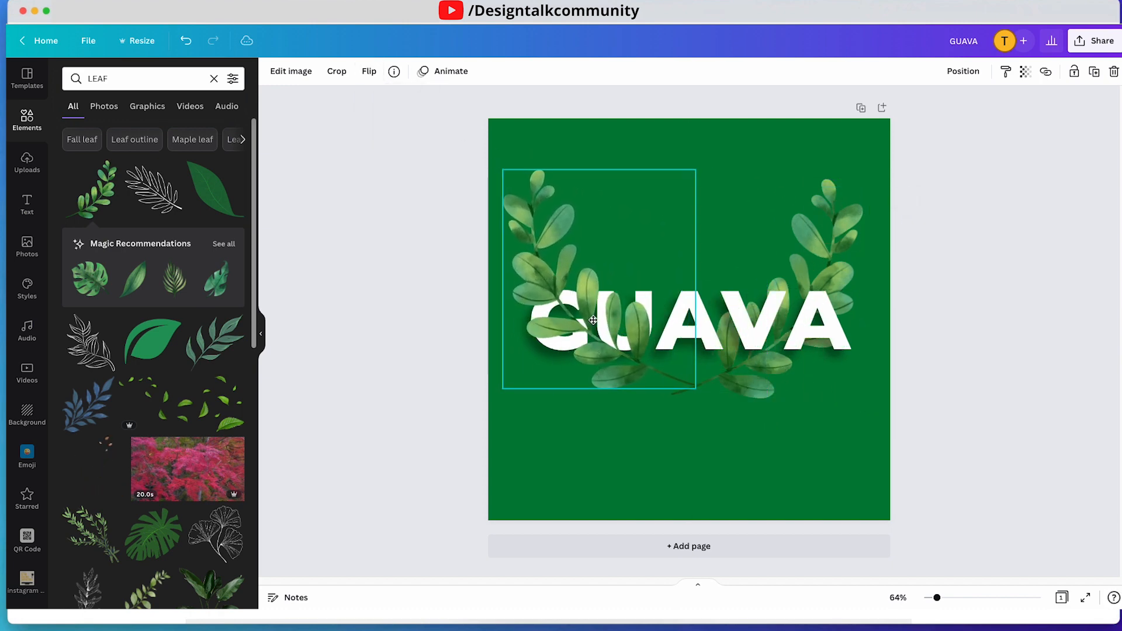
right_click(592, 320)
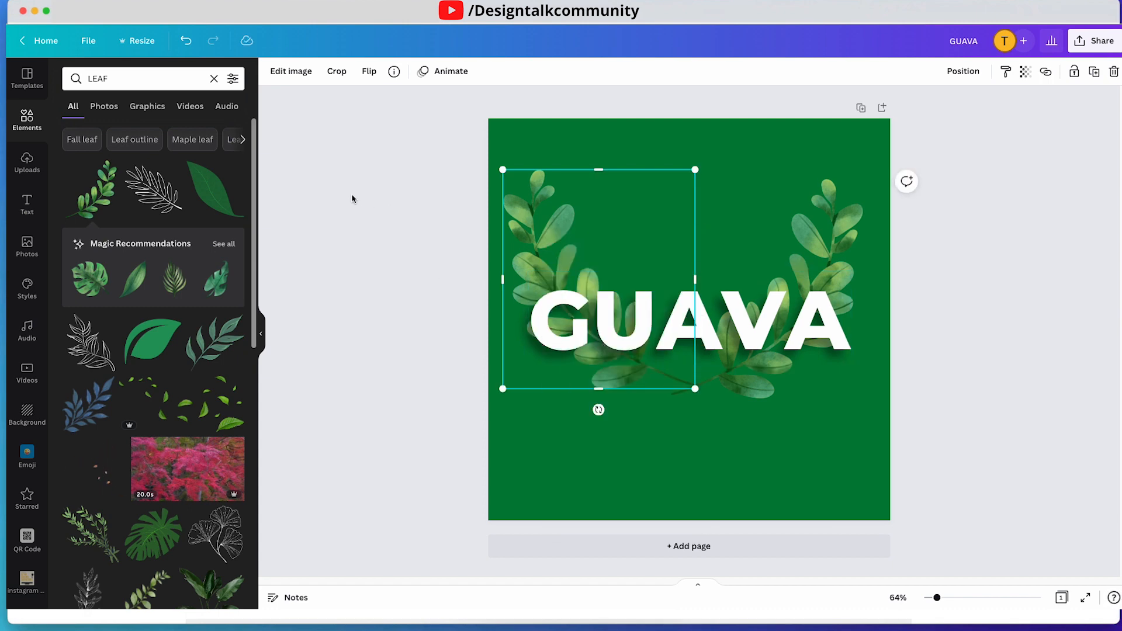
left_click(213, 78)
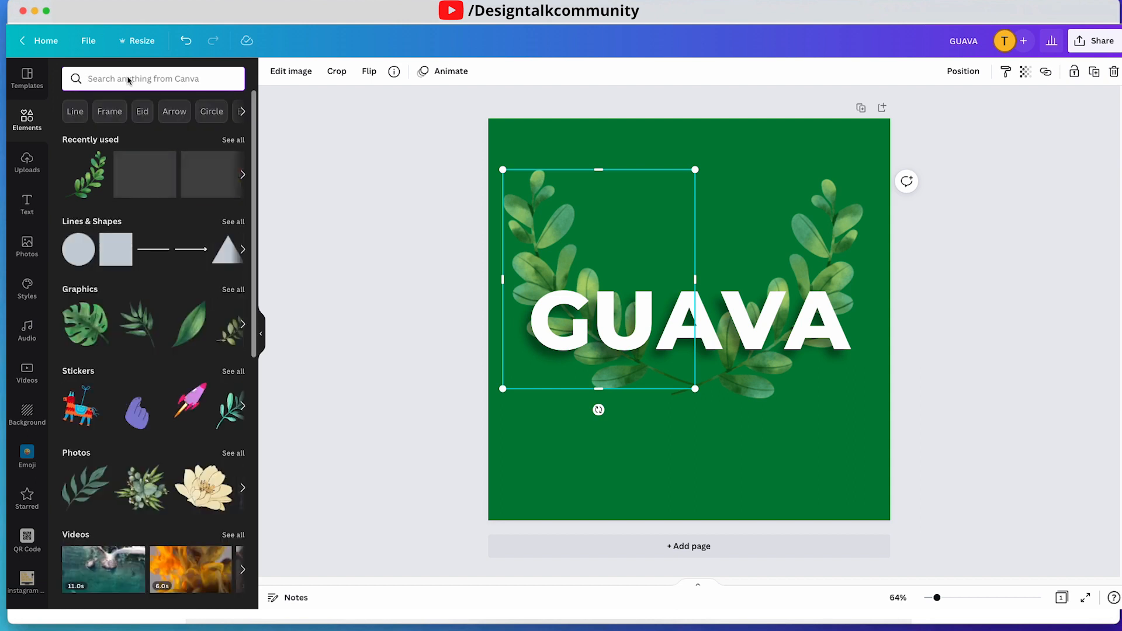
Search elements for GUAVA and add a halved guava image, shrunk near the heading's upper left
type("G")
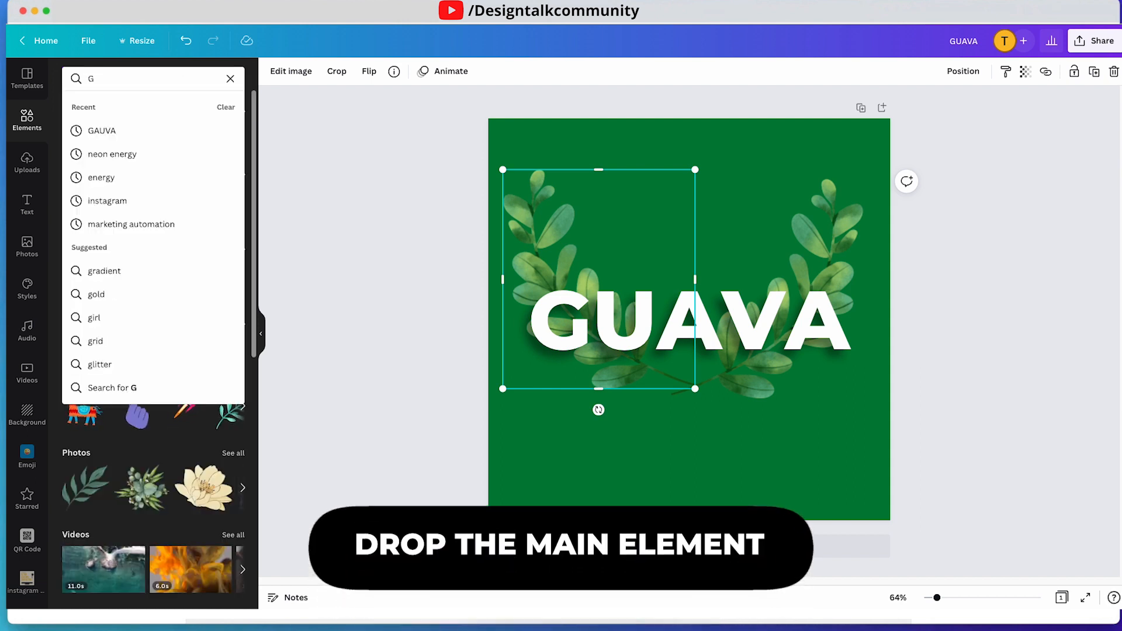
type("UAVA")
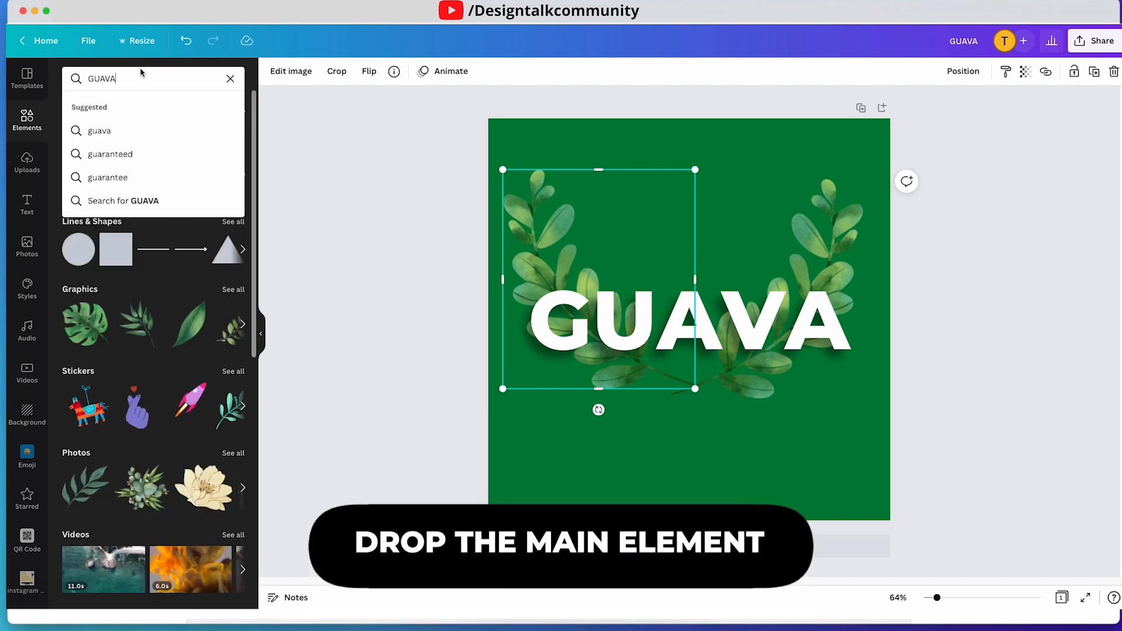
key("Enter")
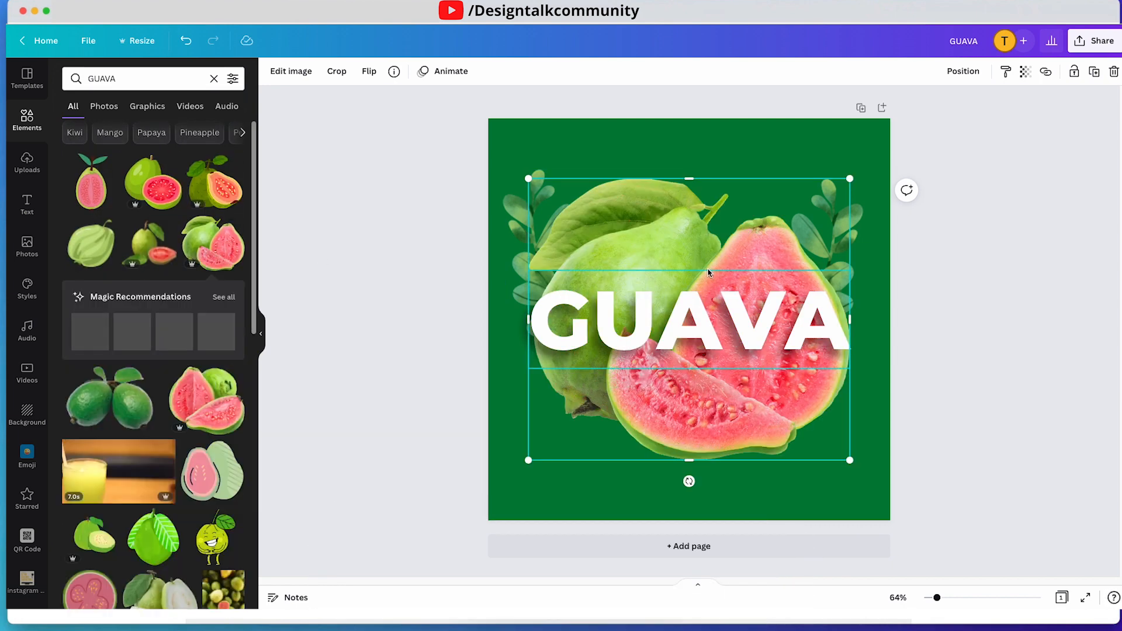
left_click_drag(849, 460, 663, 297)
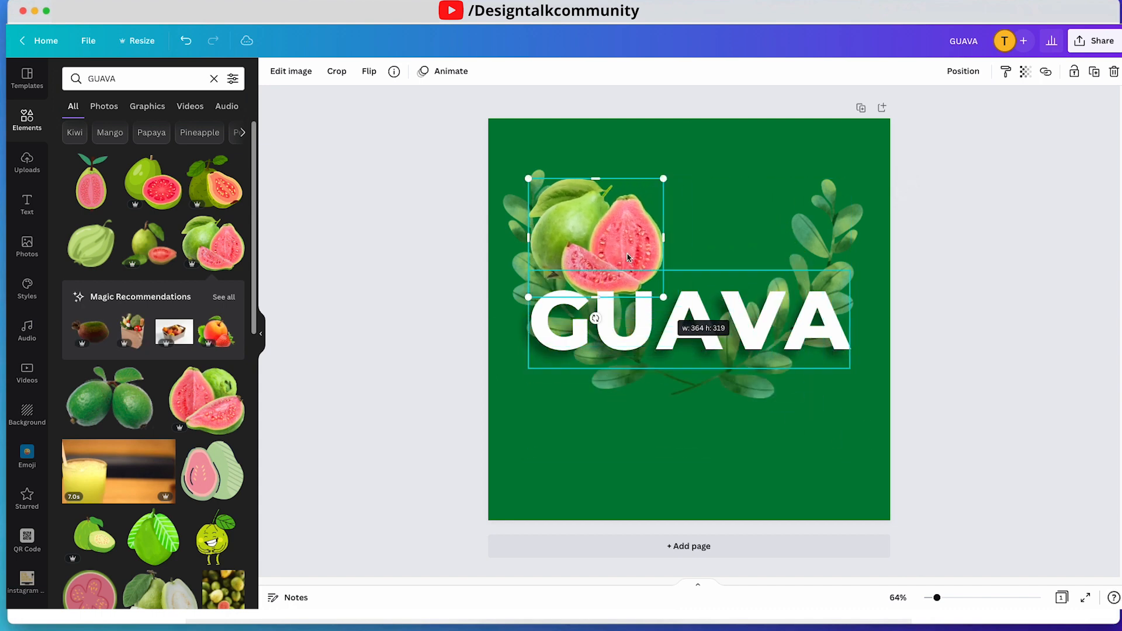
Position the guava image in front of the heading's middle, covering the first A
left_click_drag(595, 239, 689, 315)
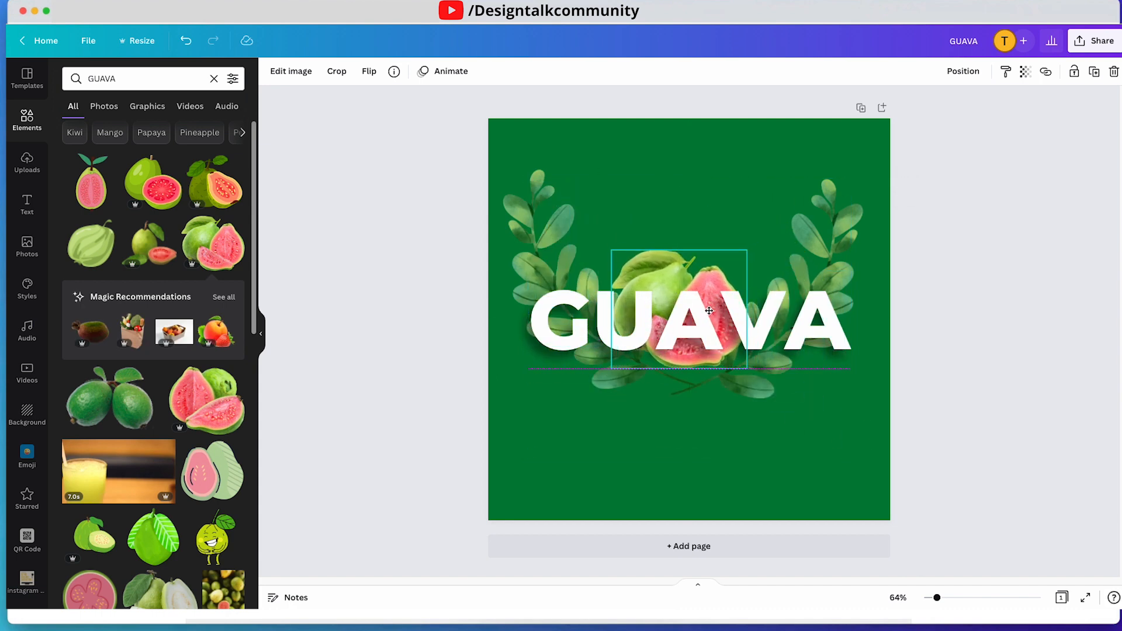
left_click(691, 321)
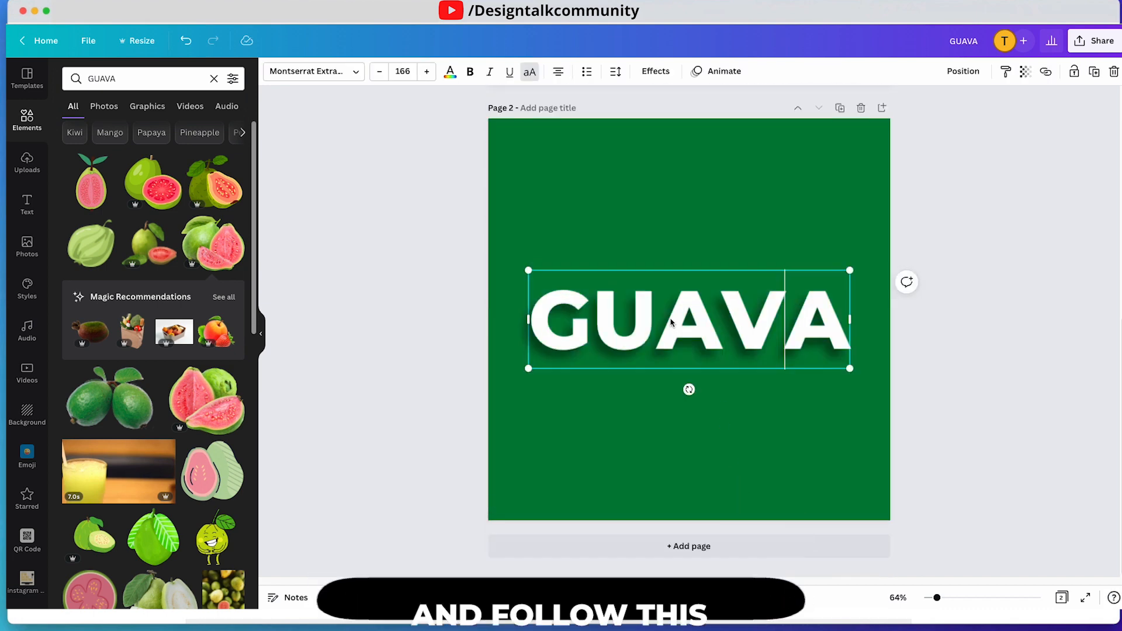
left_click_drag(849, 319, 753, 319)
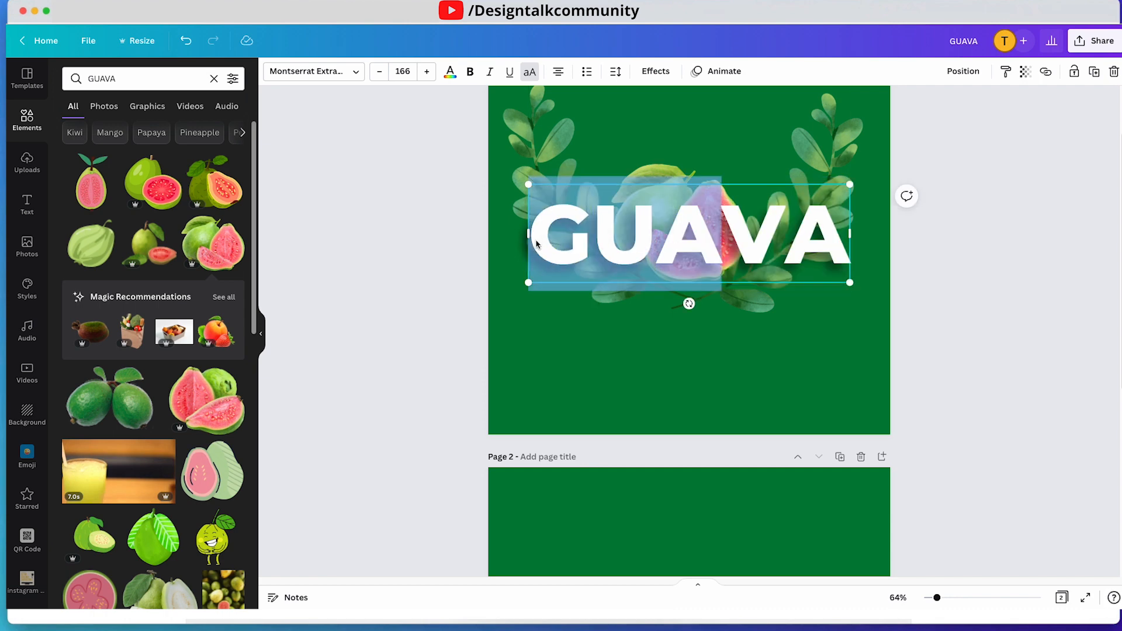
left_click(687, 236)
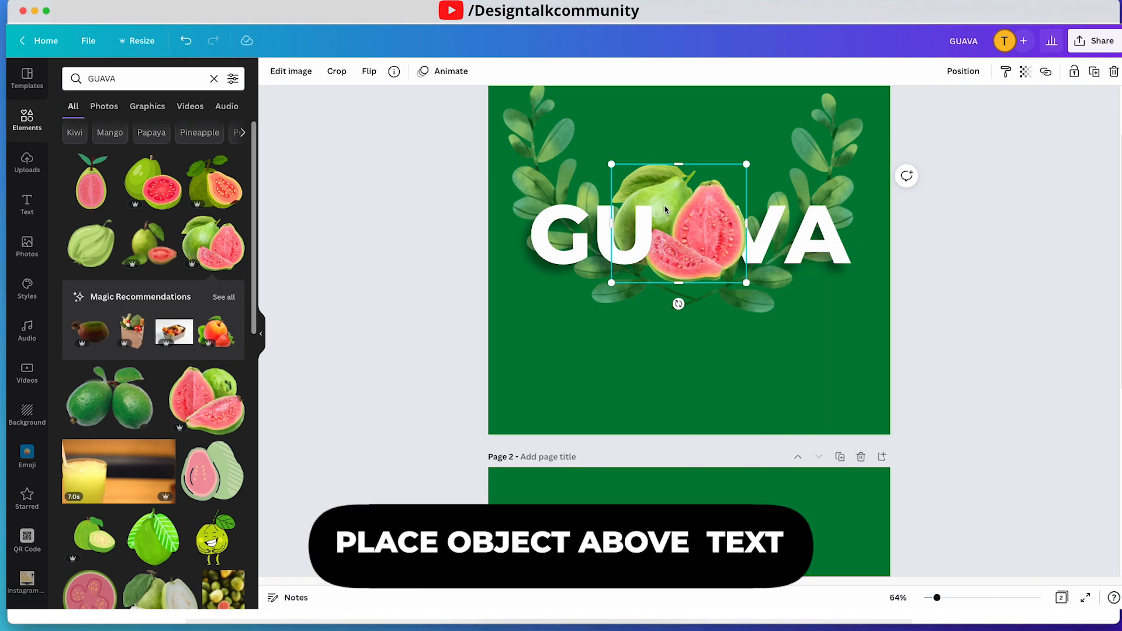
Shrink the guava slightly and centre it horizontally on the GUAVA heading via Position
left_click(943, 296)
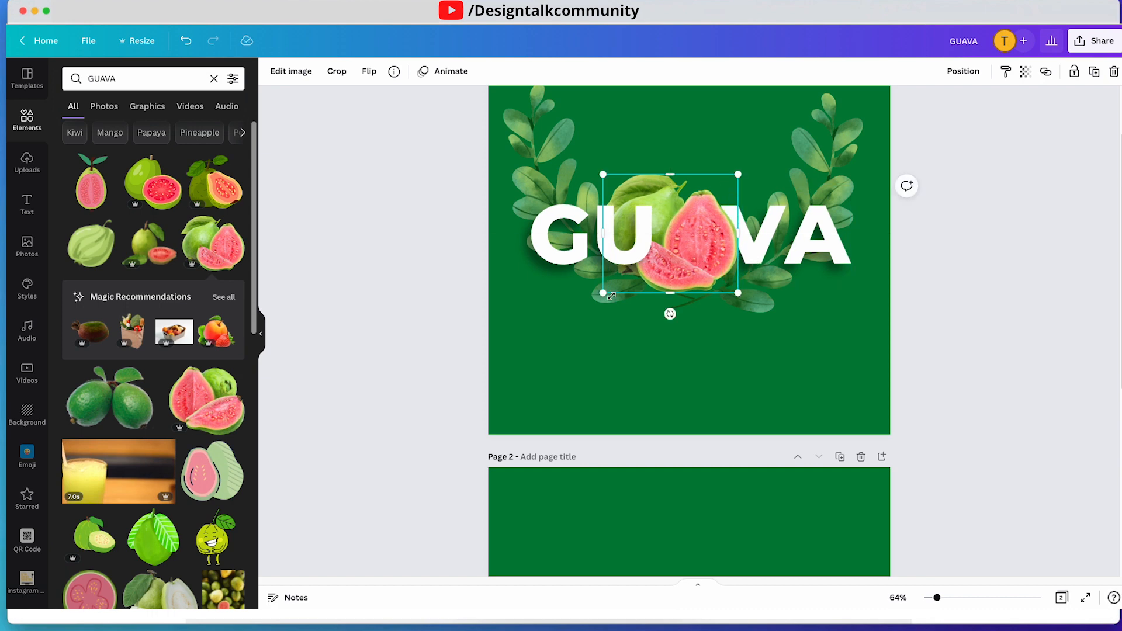
left_click_drag(670, 236, 682, 251)
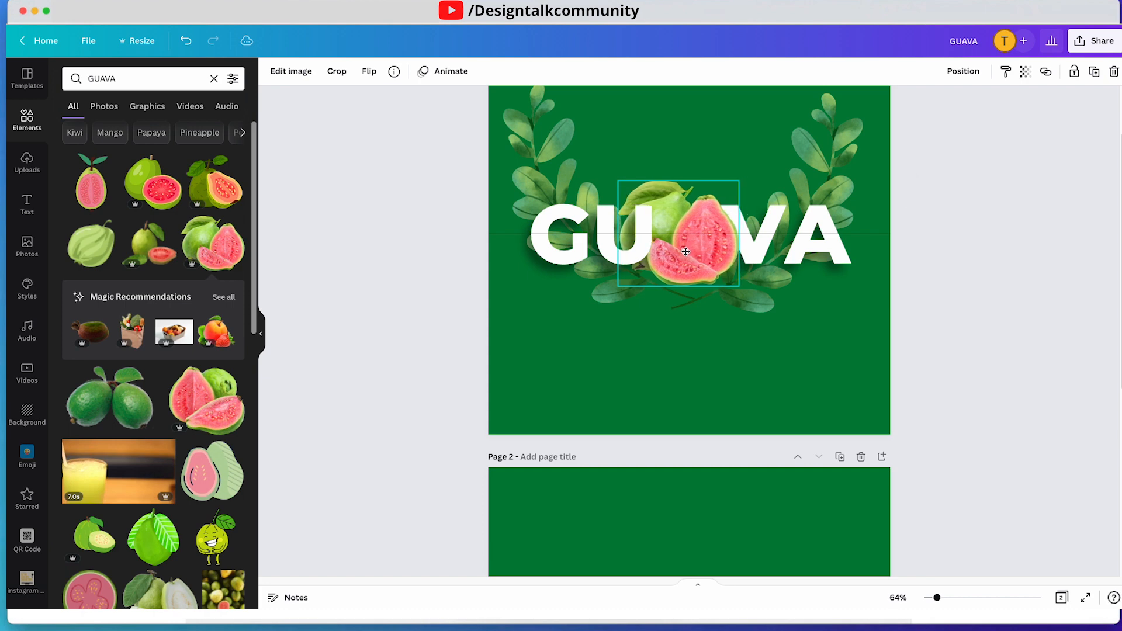
left_click(587, 236)
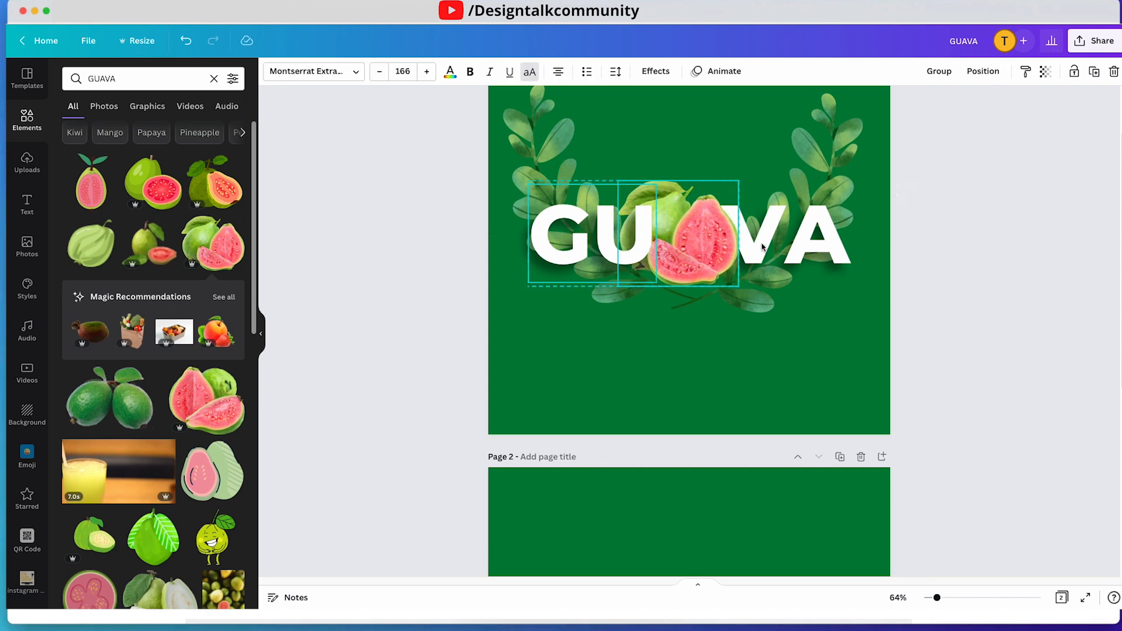
left_click(983, 70)
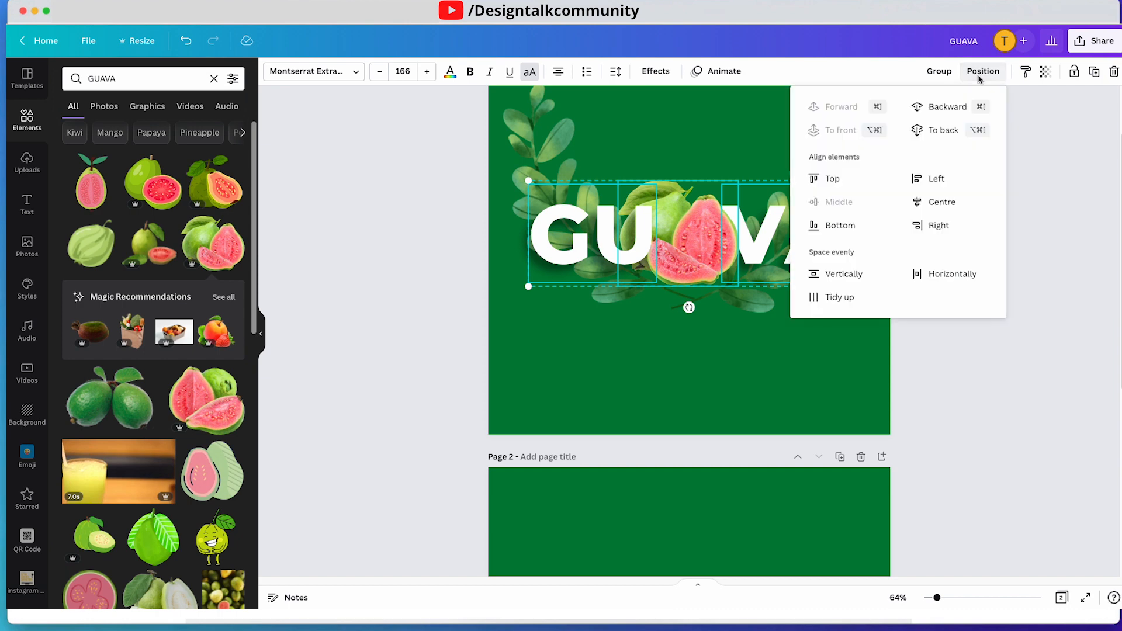
mouse_move(1042, 234)
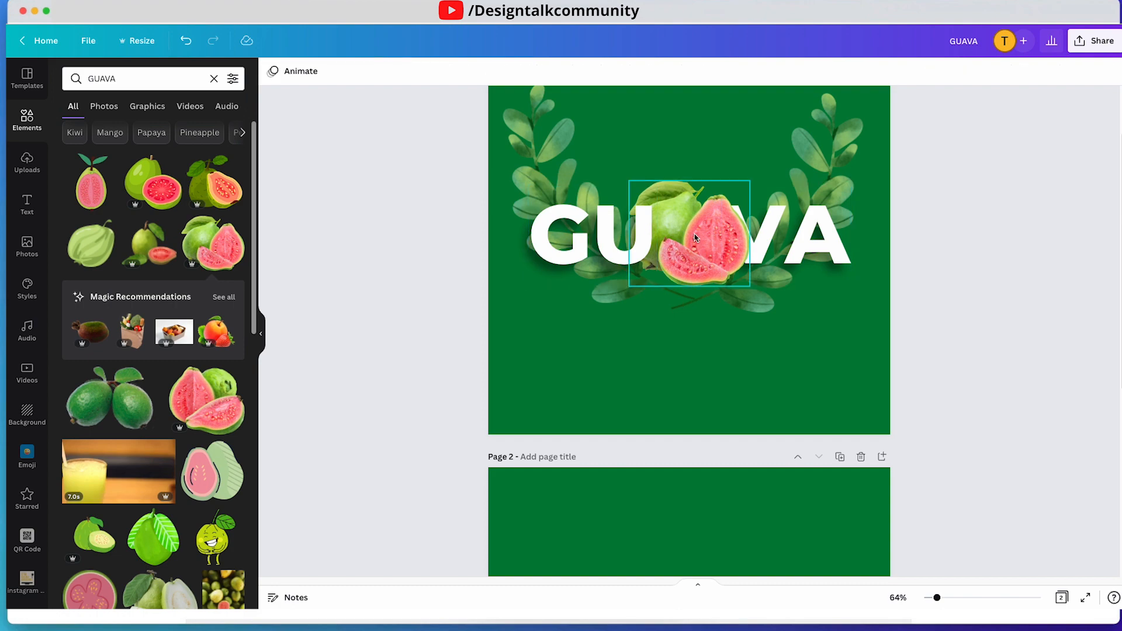
left_click_drag(689, 236, 740, 229)
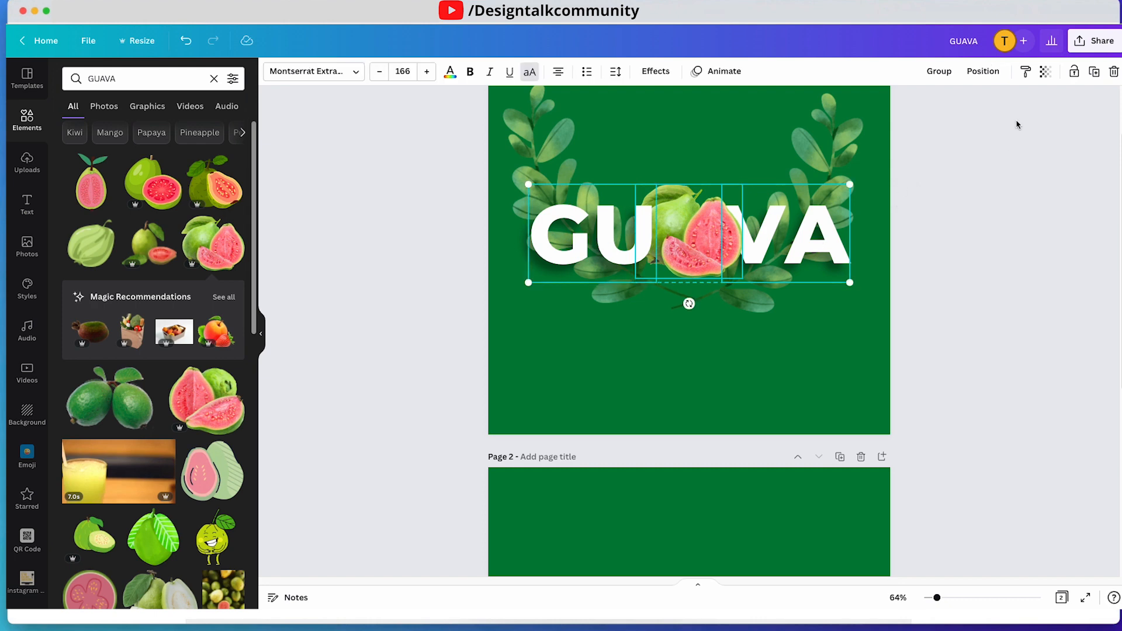
left_click(983, 71)
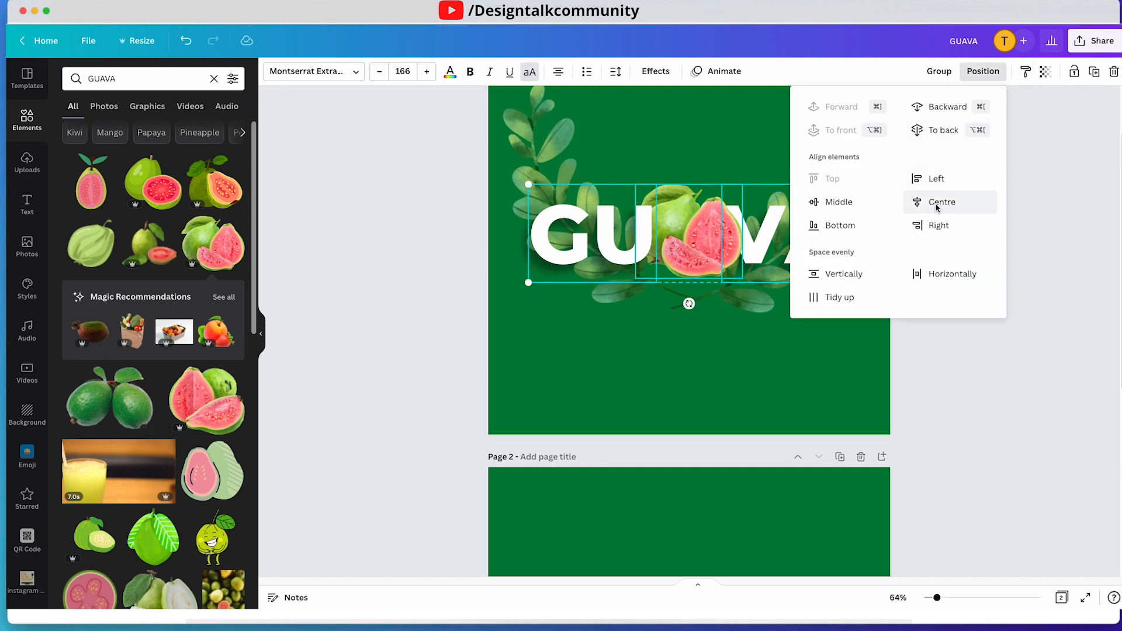
left_click(941, 202)
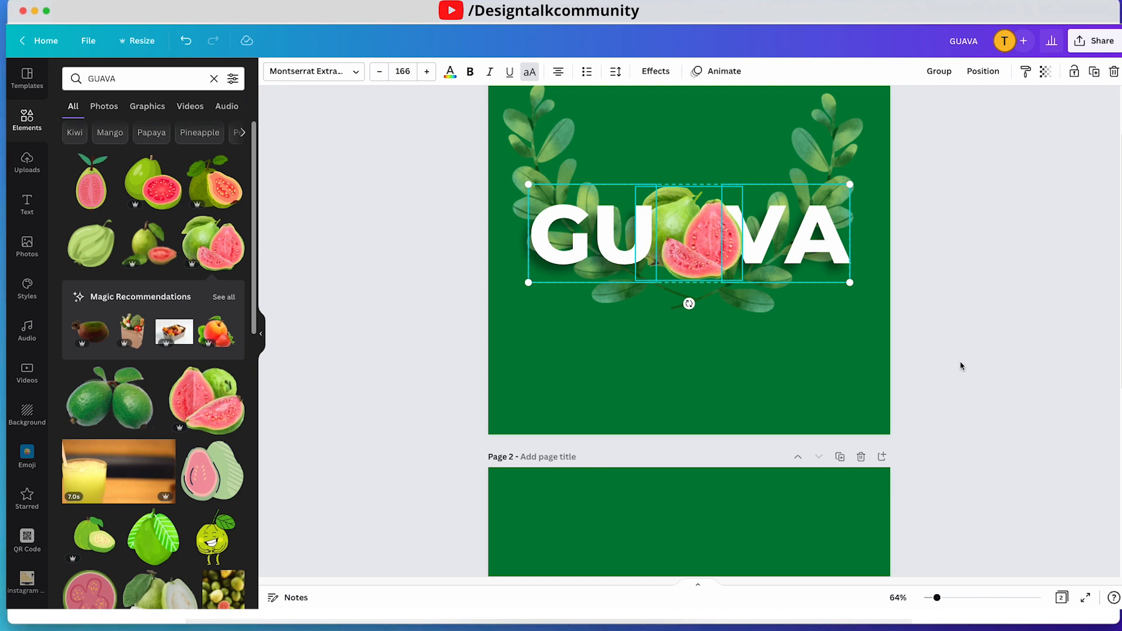
left_click(869, 304)
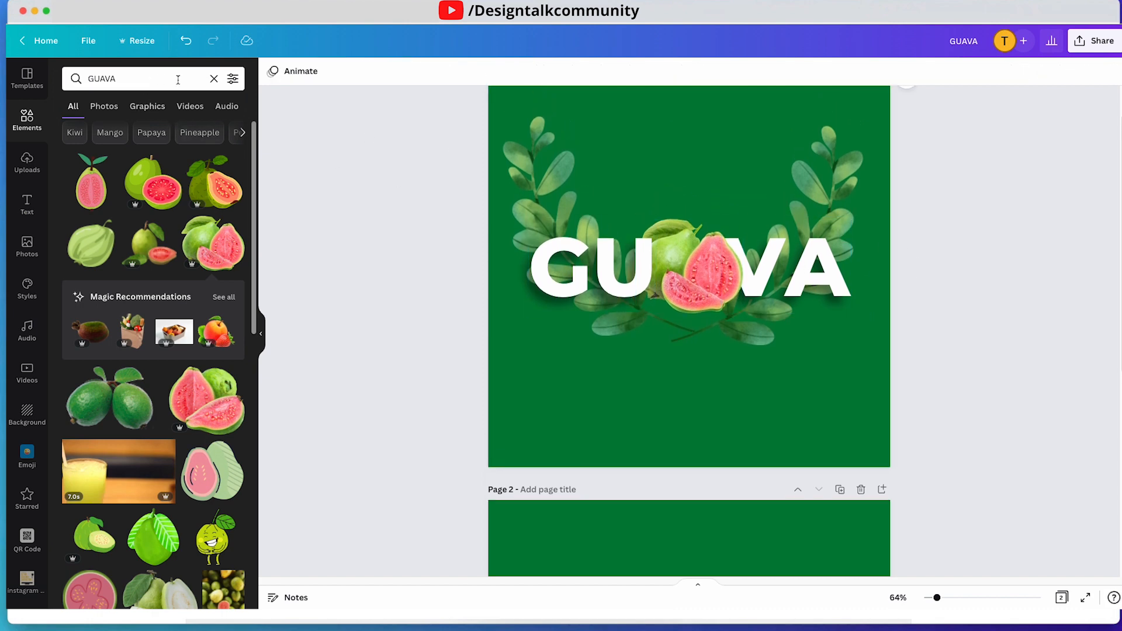
Add the orange BLUR circle element and recolour it white
left_click(214, 79)
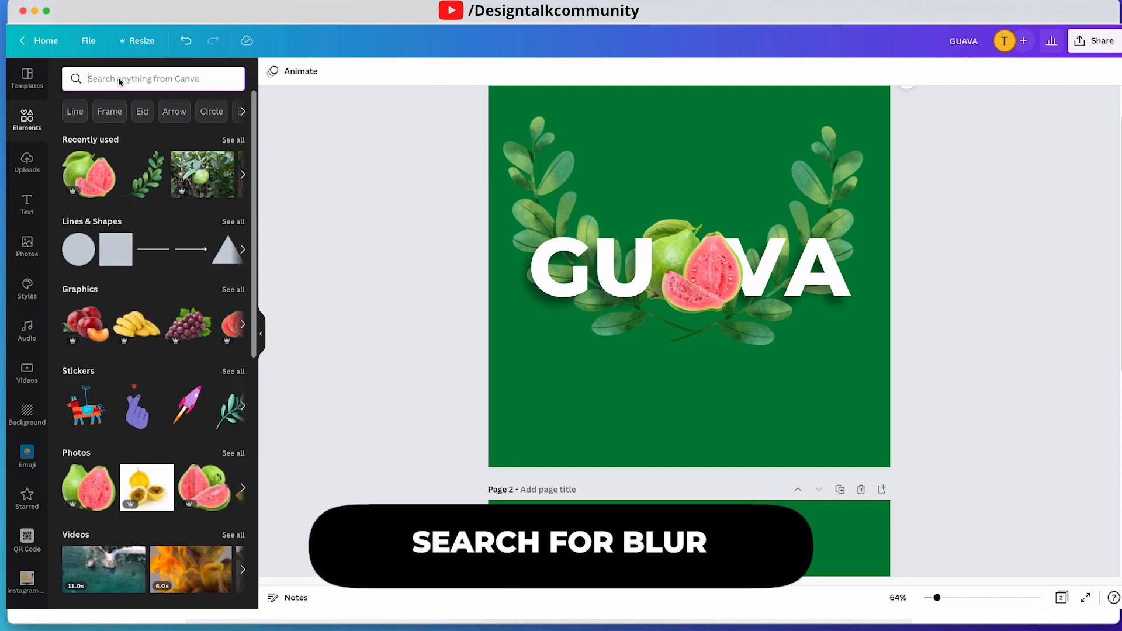
type("BLUR")
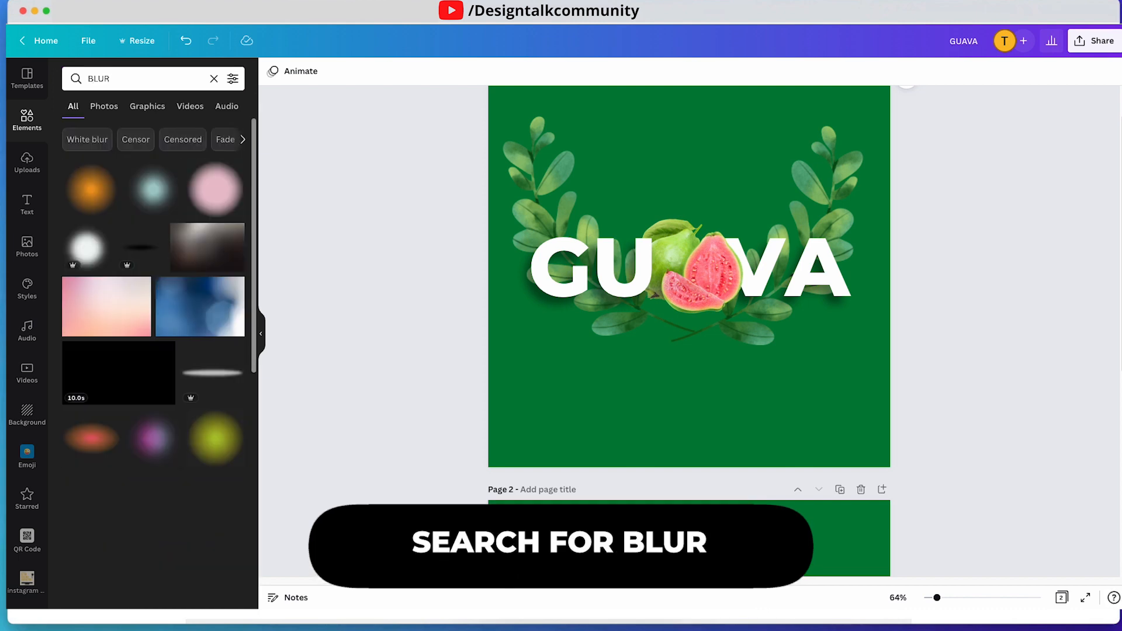
left_click(689, 265)
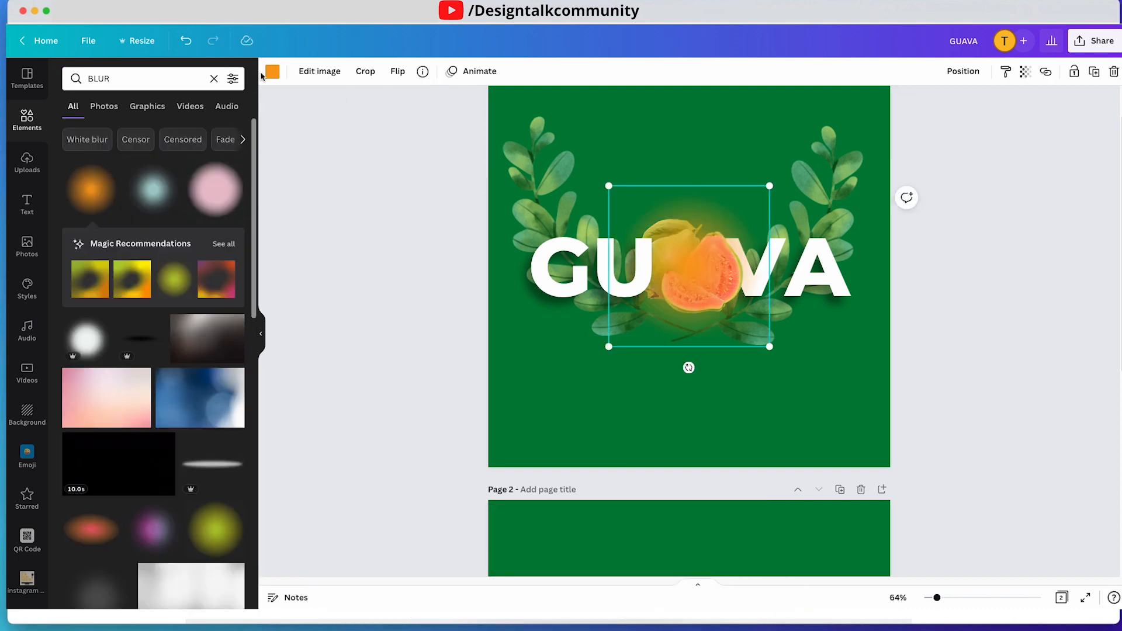
left_click(272, 71)
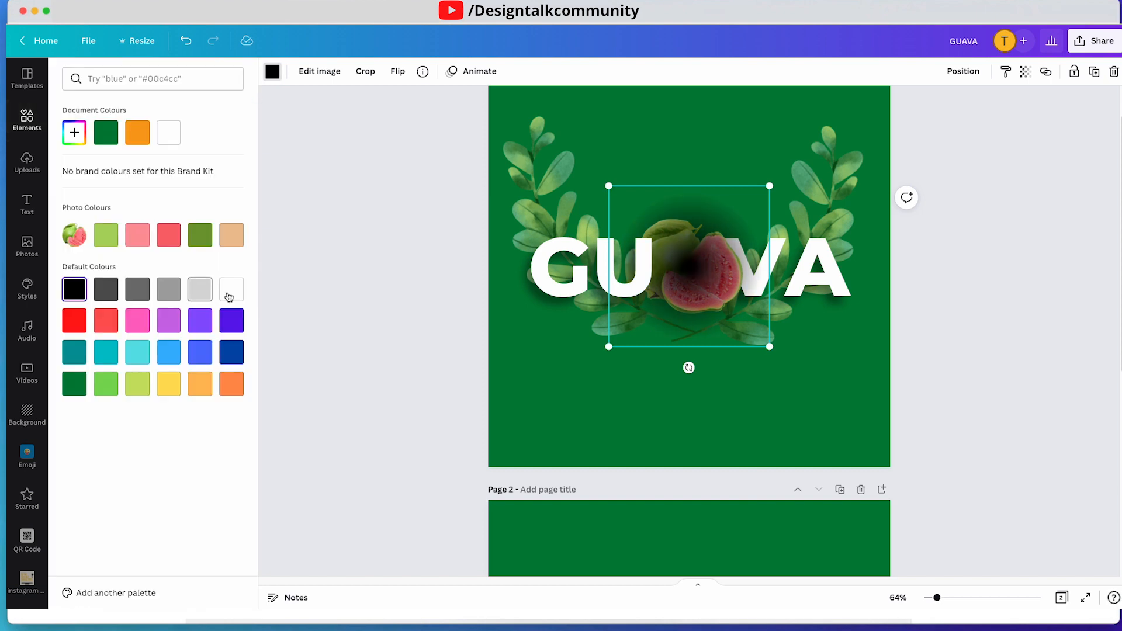
left_click(231, 289)
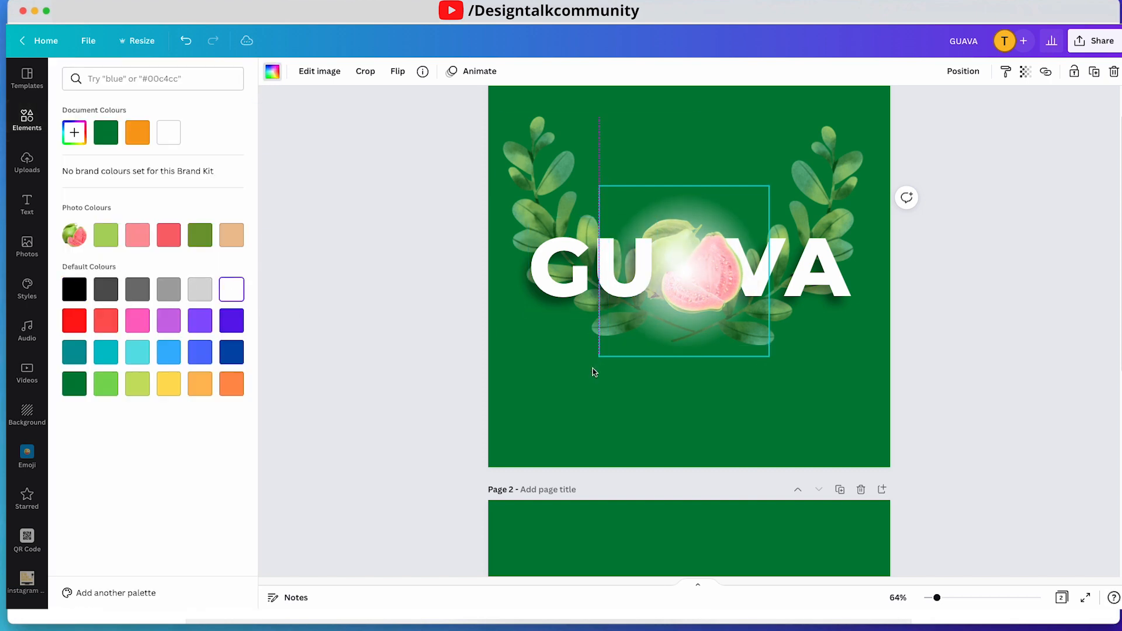
right_click(683, 272)
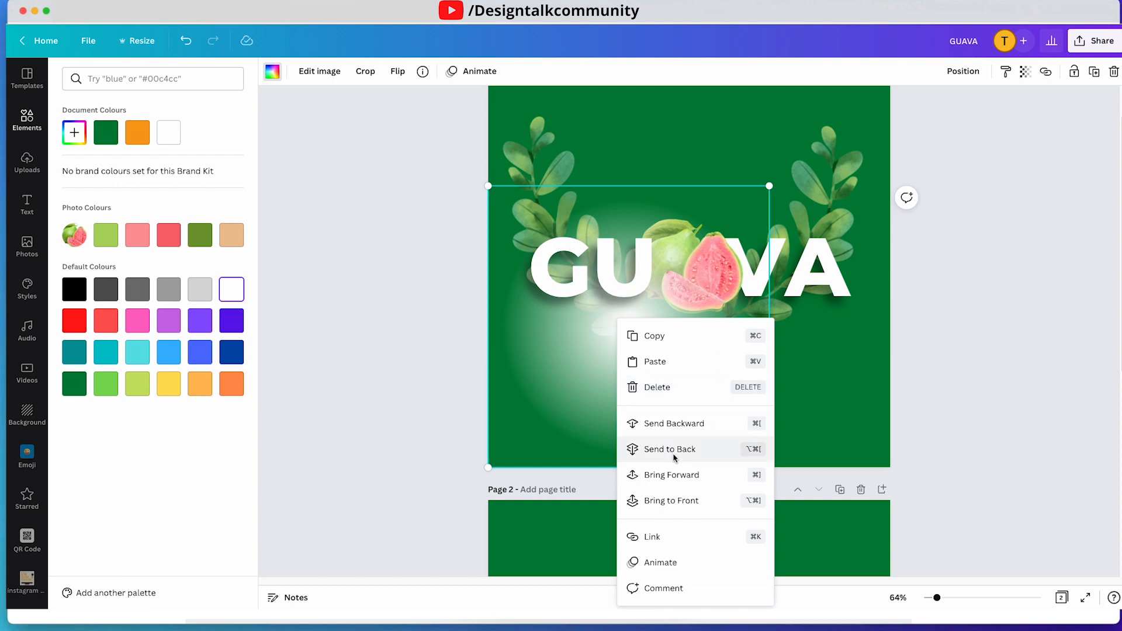
Send the glow to the back and recolour it a custom light green (#8EC634)
left_click(669, 449)
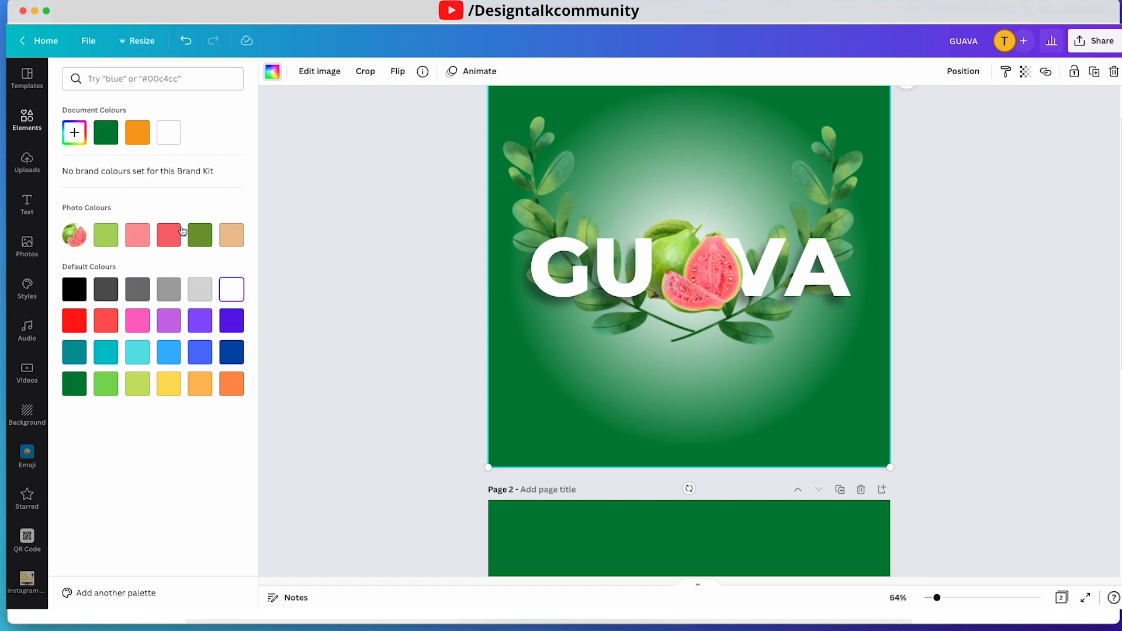
left_click(169, 235)
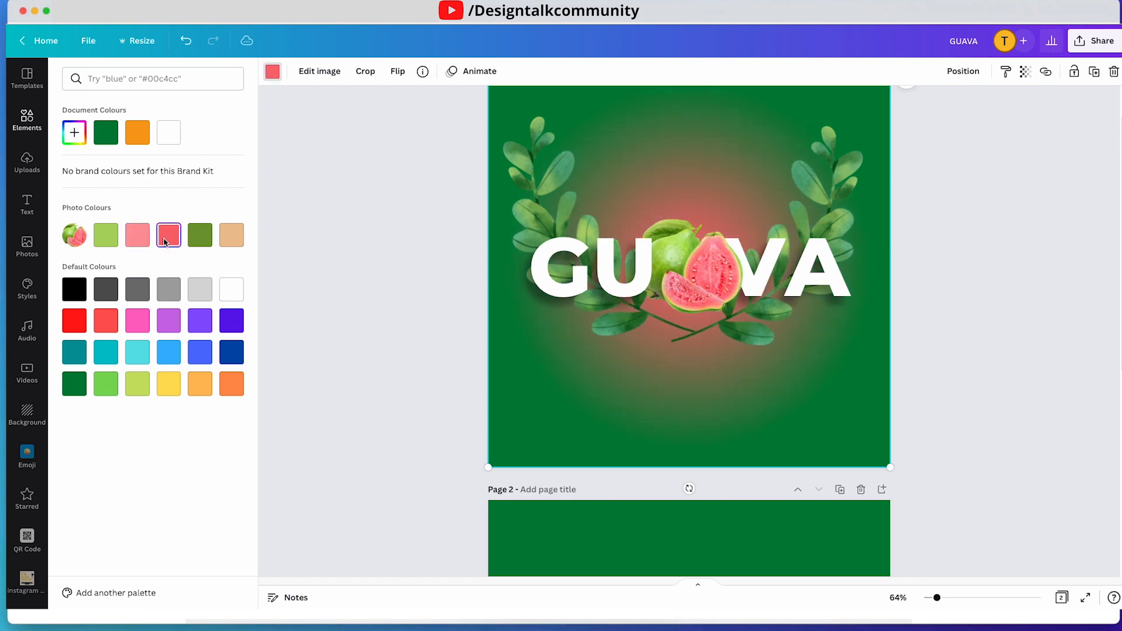
left_click(200, 235)
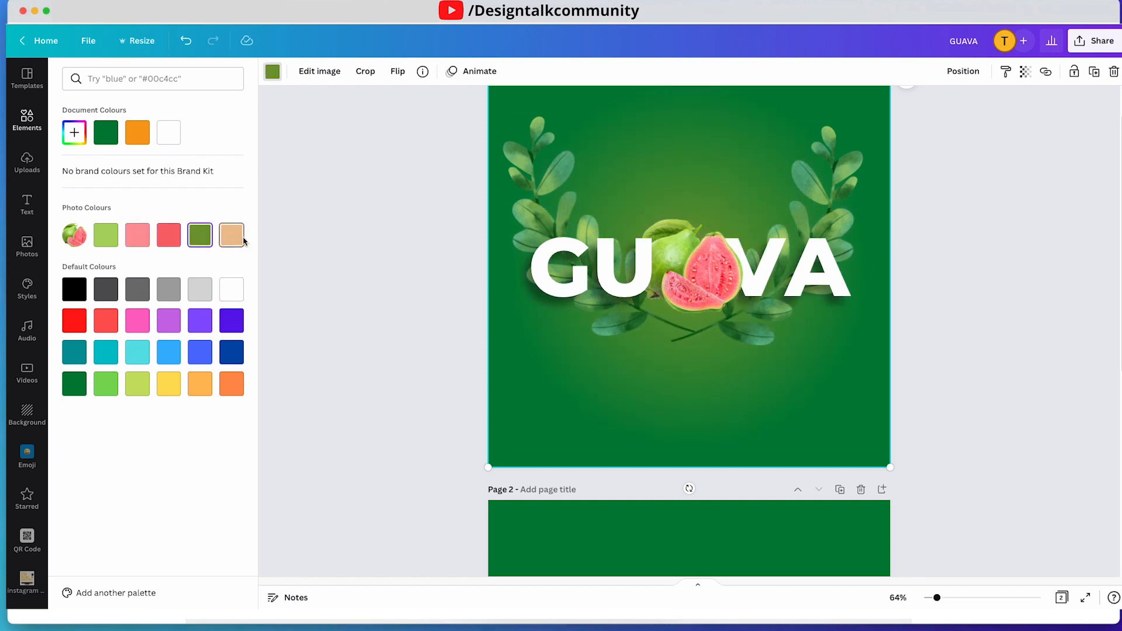
left_click(231, 235)
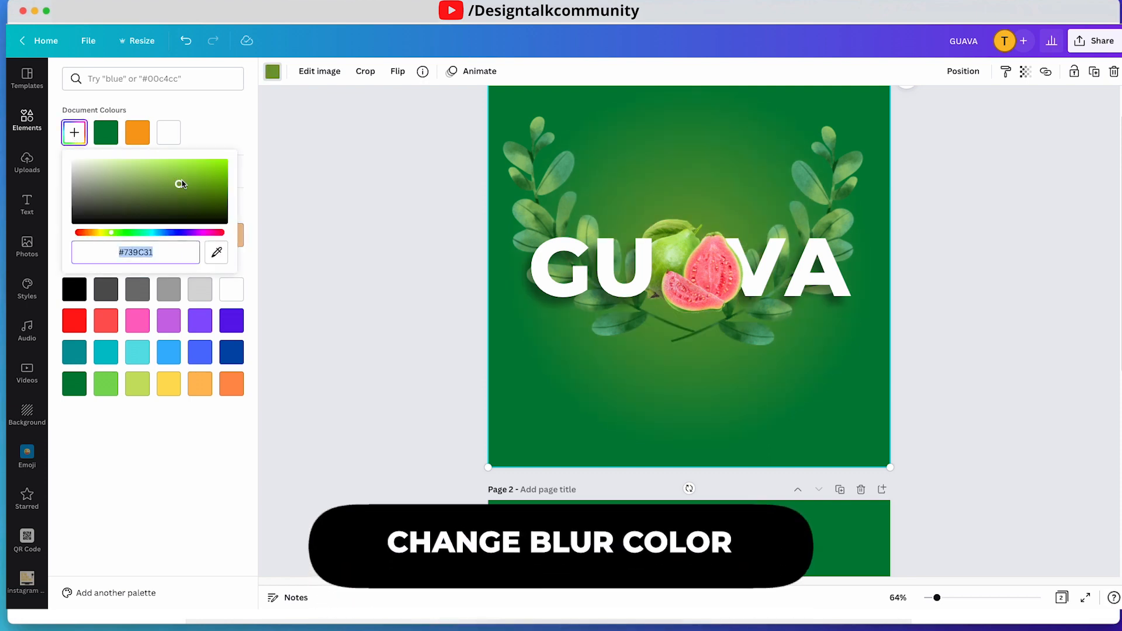
left_click(187, 173)
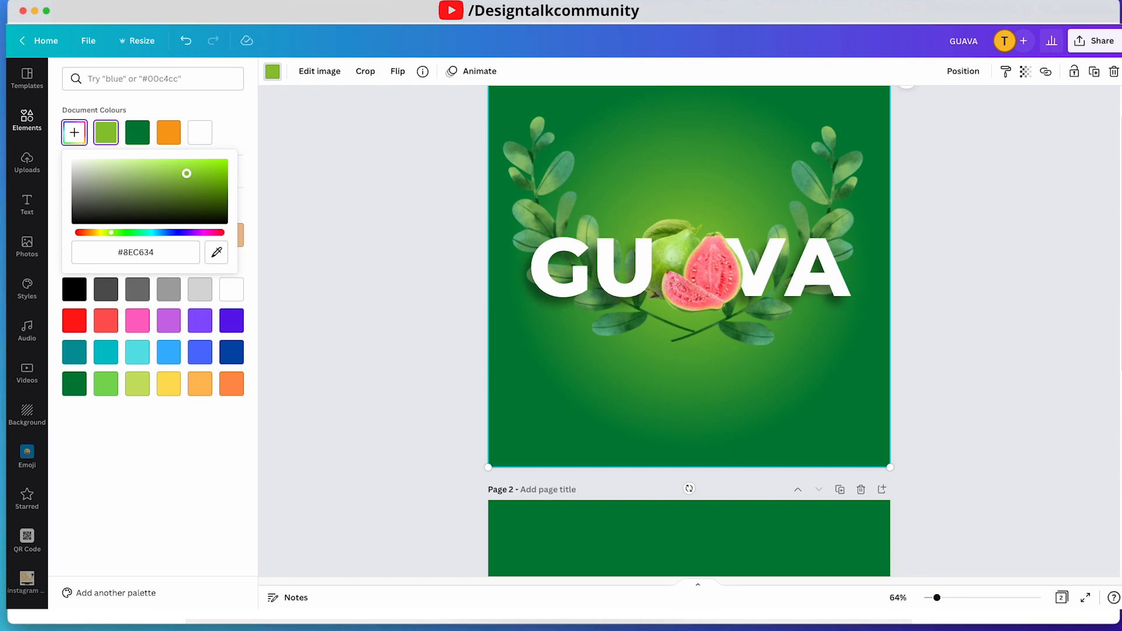
type("BLUR")
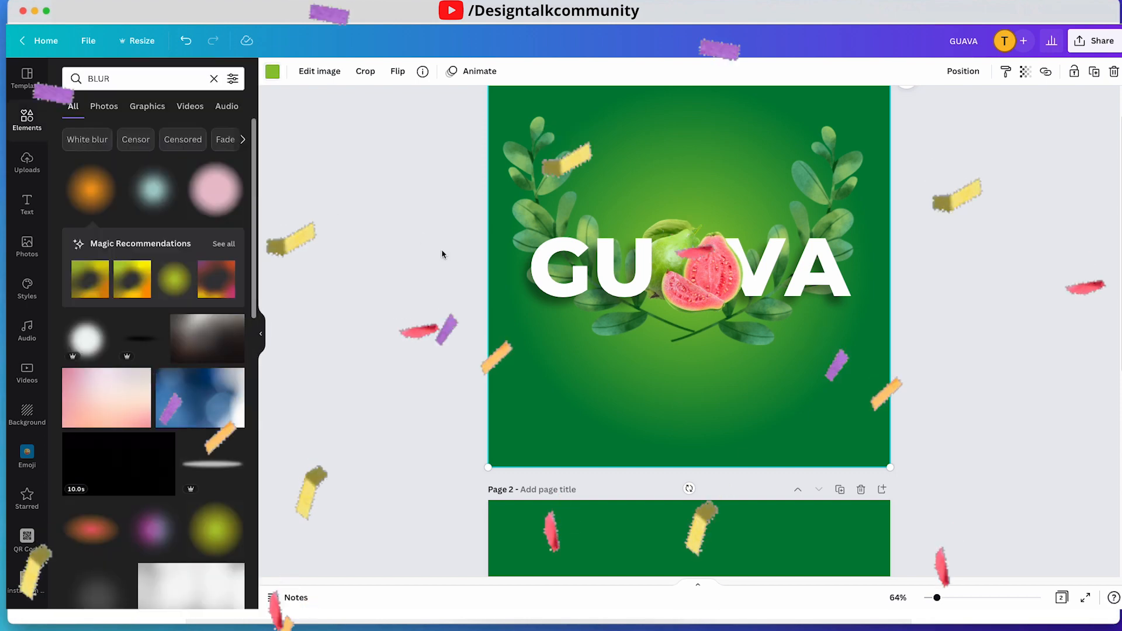